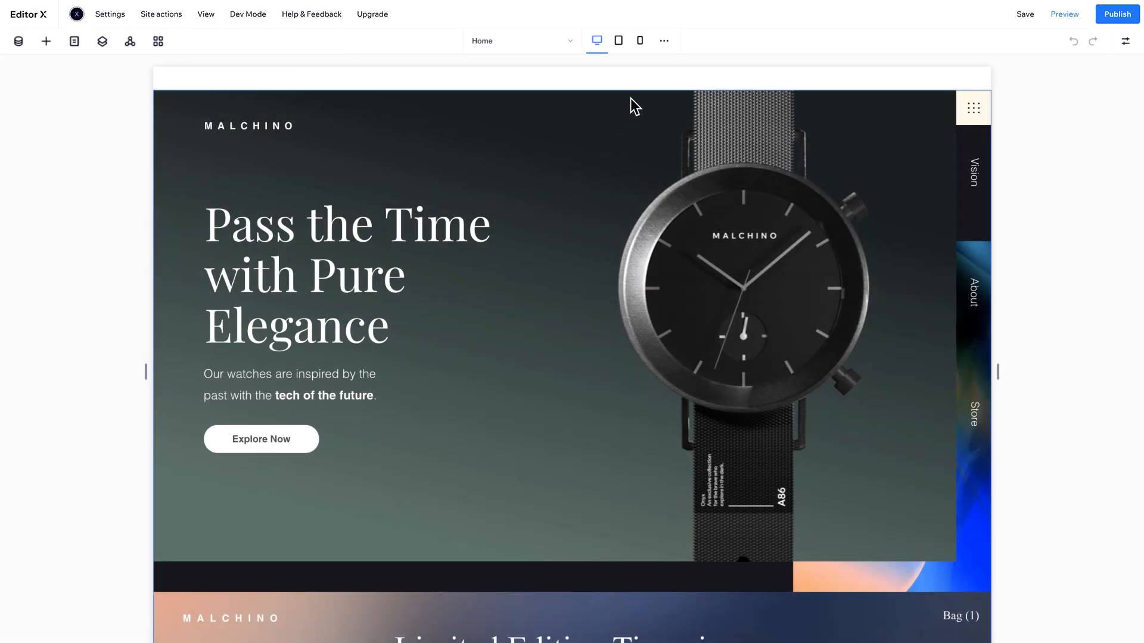
mouse_move(595, 40)
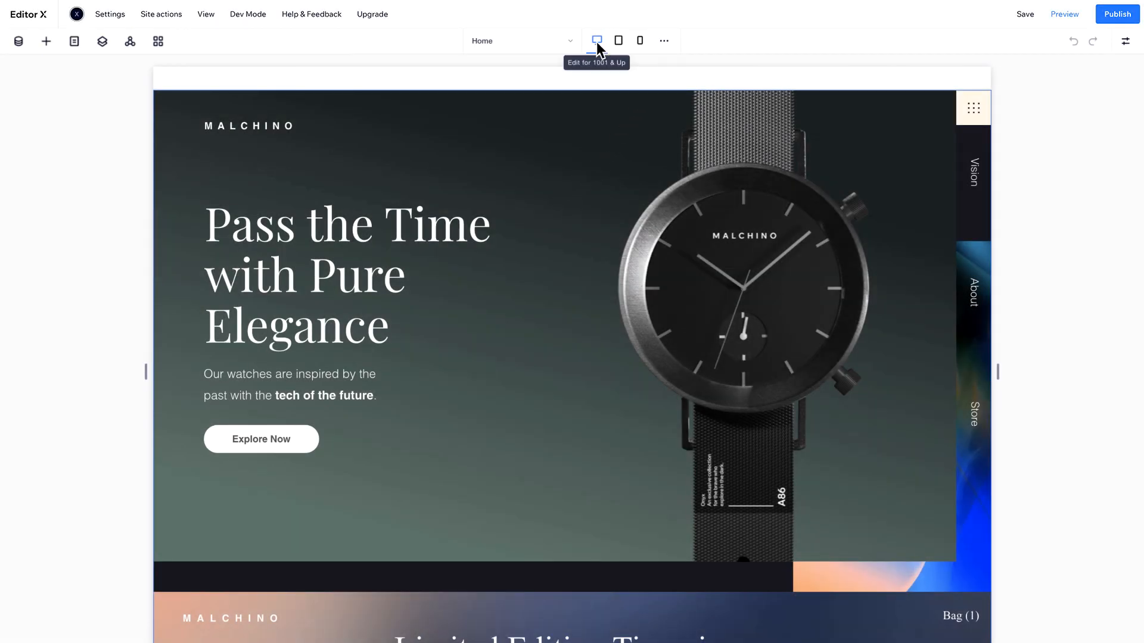
Step: Preview the Home page at the tablet breakpoint, then the mobile breakpoint
click(617, 40)
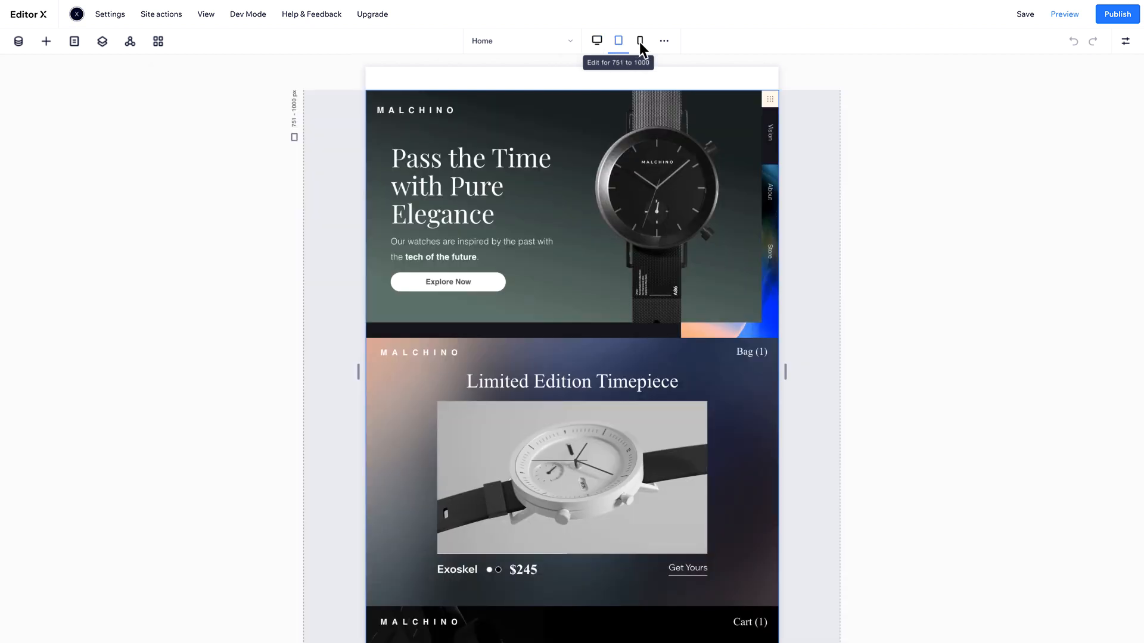
click(640, 40)
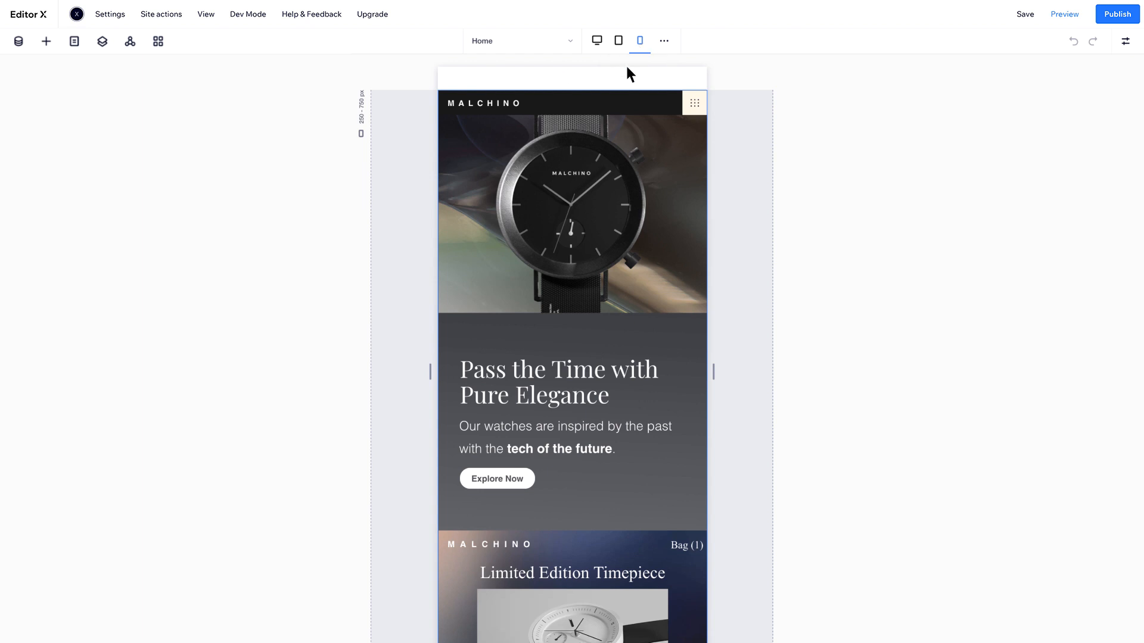
mouse_move(550, 148)
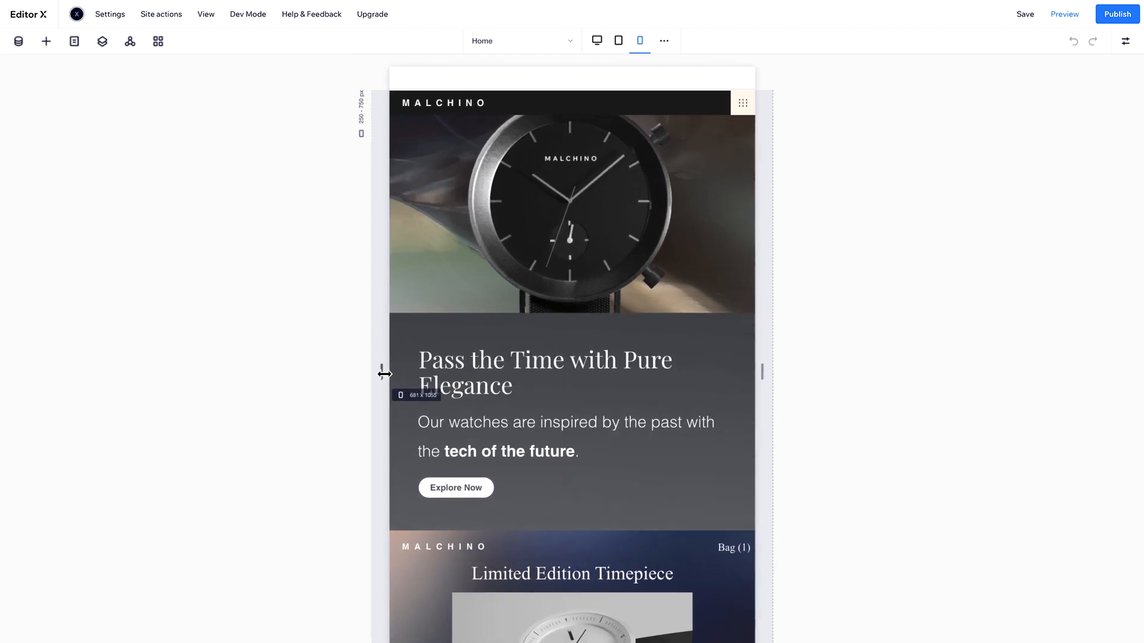
Step: Return to the desktop breakpoint, then show the page at the tablet breakpoint
click(595, 40)
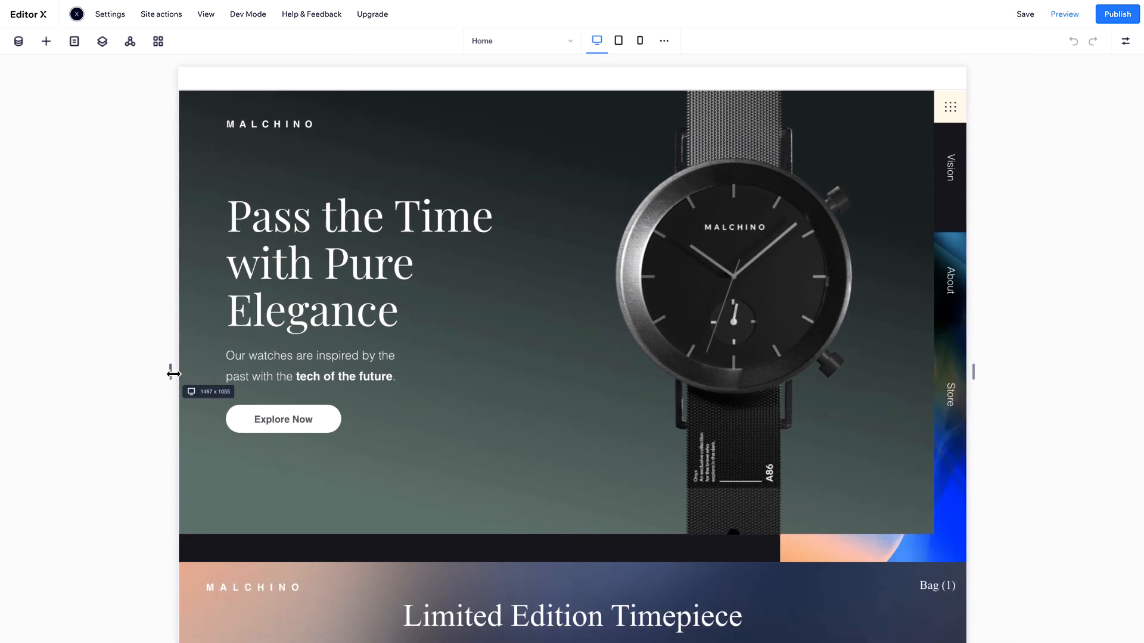
click(617, 40)
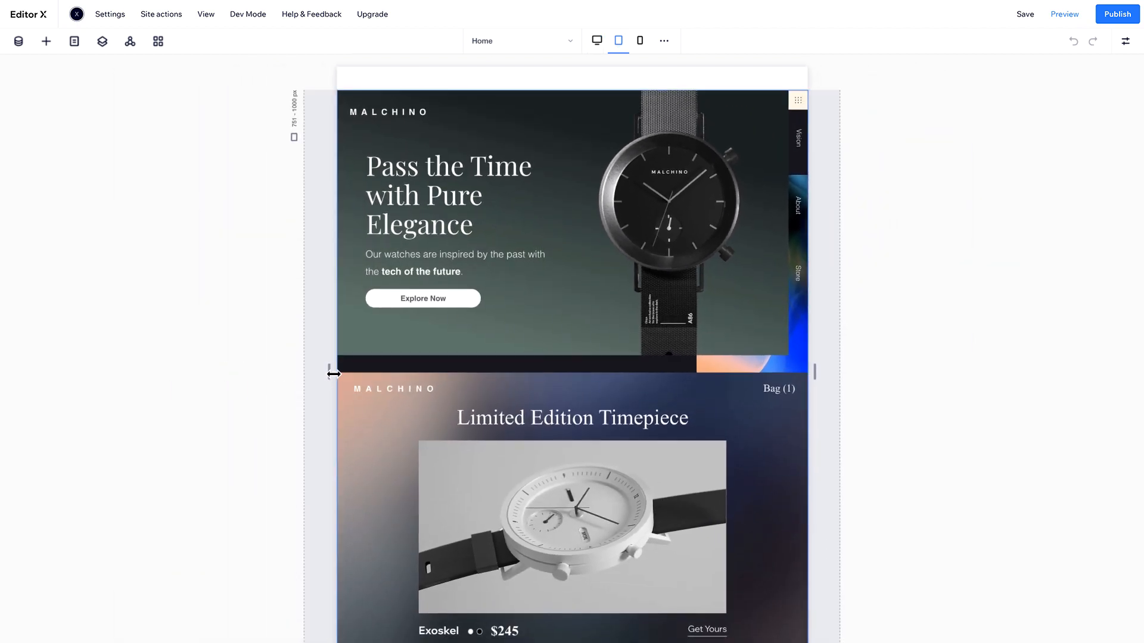
mouse_move(601, 301)
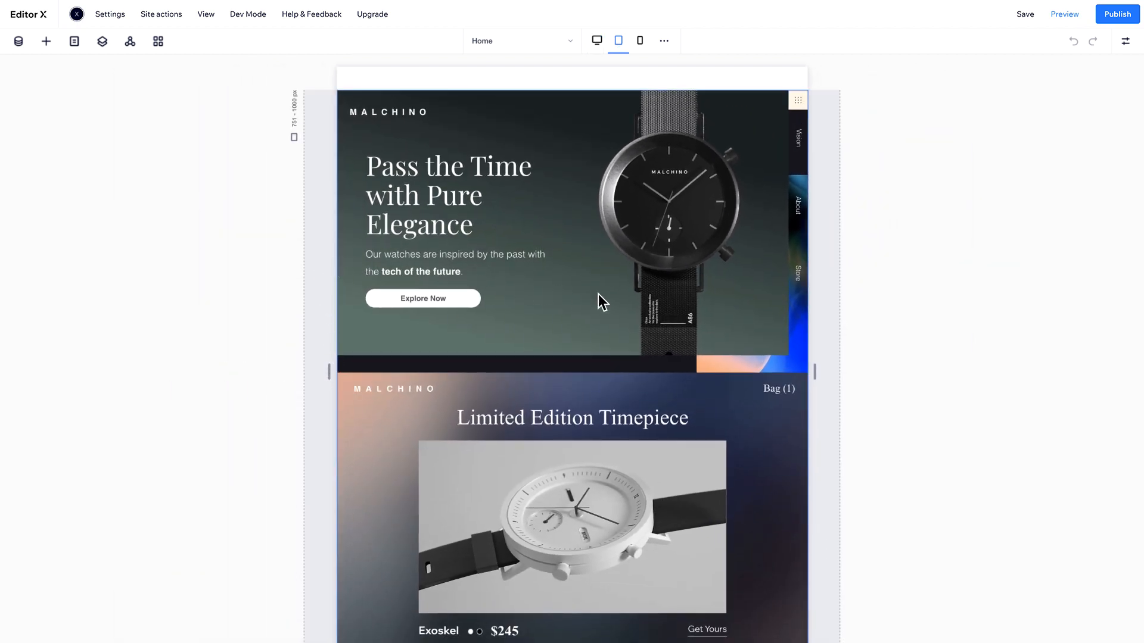
mouse_move(822, 225)
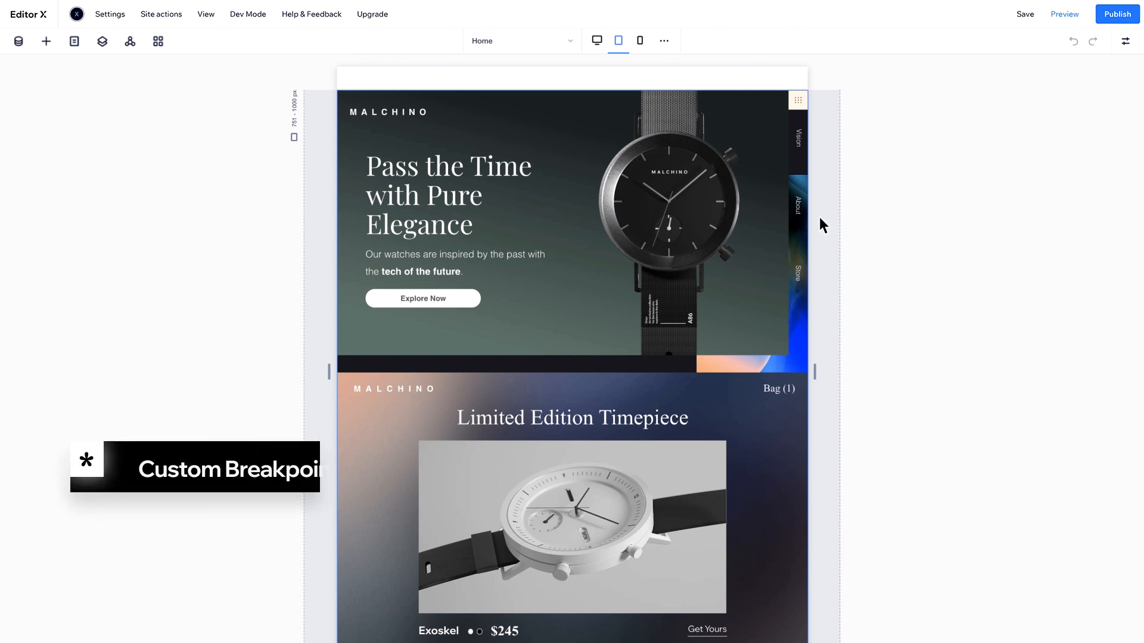
mouse_move(764, 175)
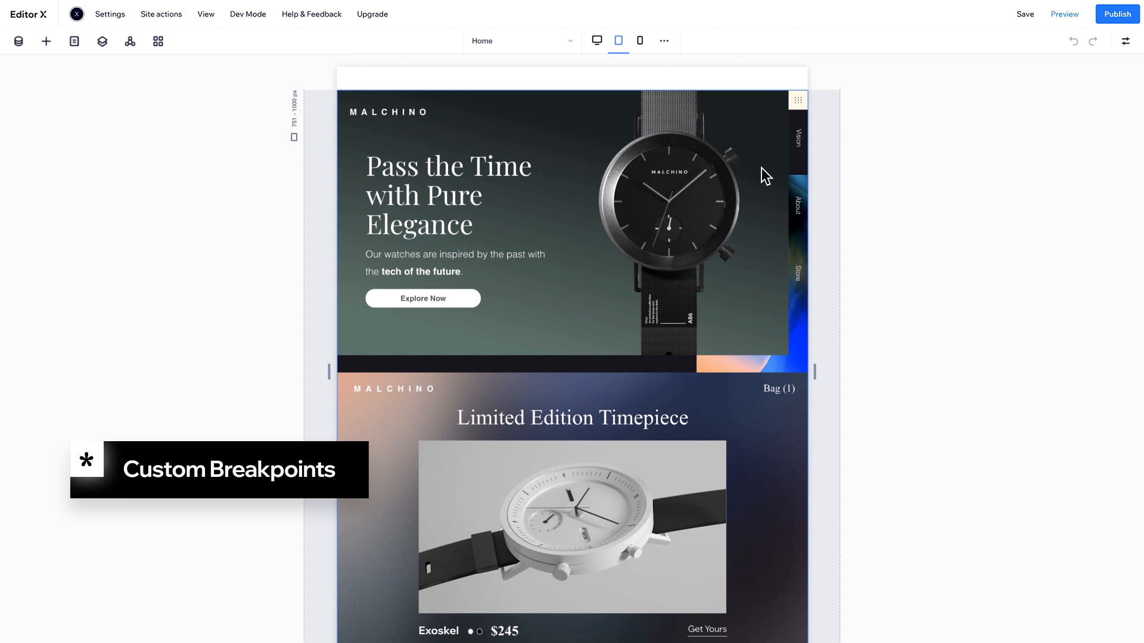
mouse_move(664, 39)
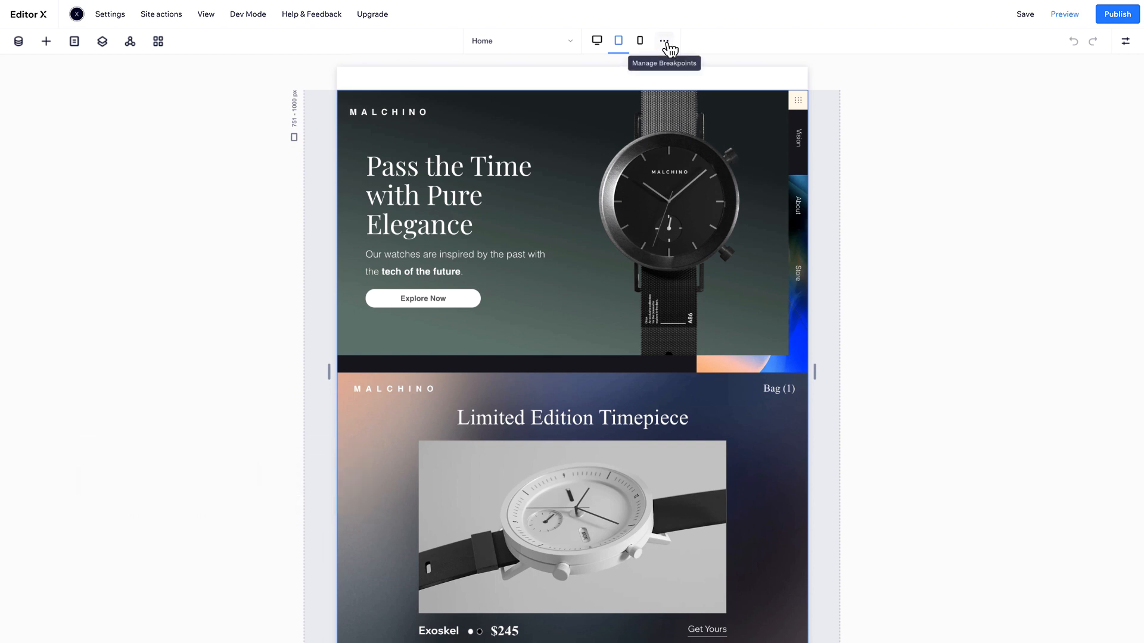
Step: Add a custom 876 px breakpoint via Manage Breakpoints, splitting the tablet range
click(664, 40)
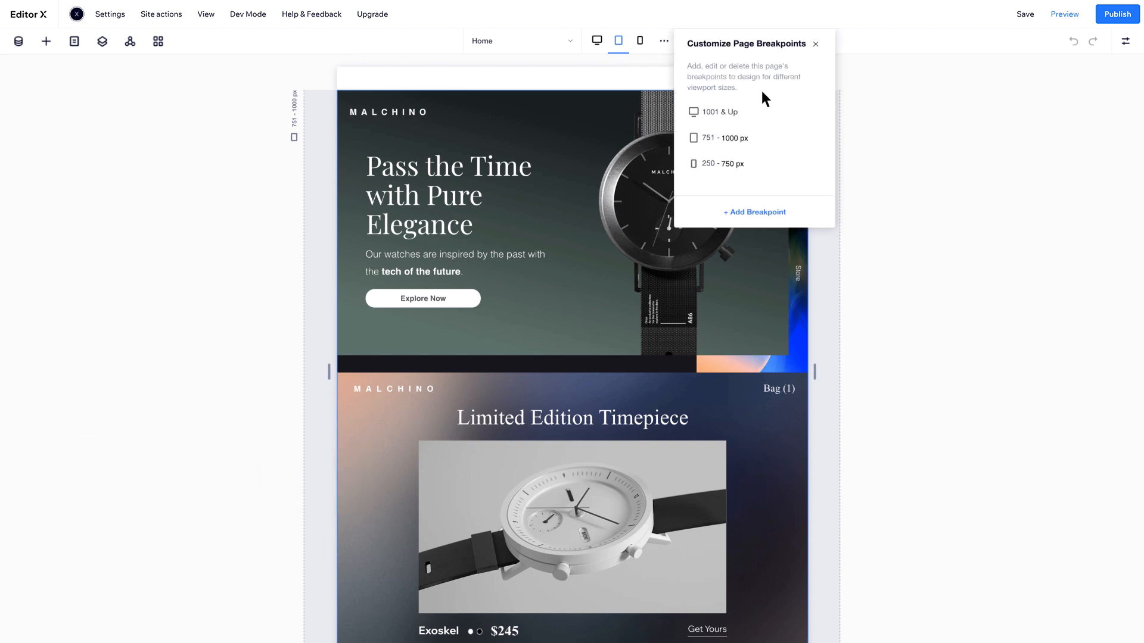
mouse_move(766, 221)
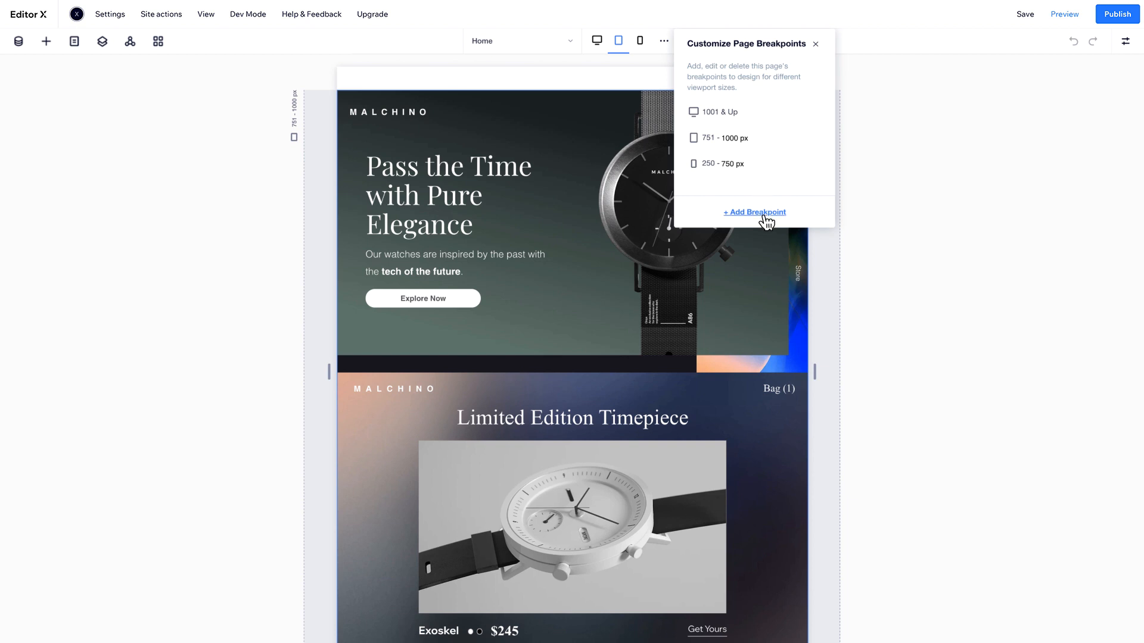
click(754, 212)
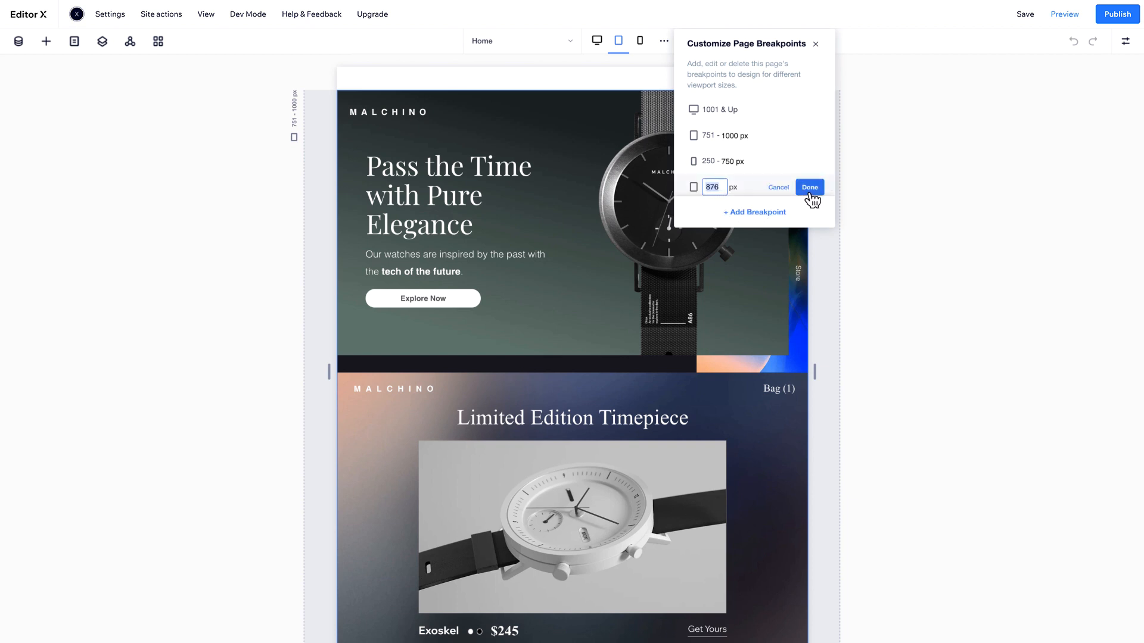
click(809, 186)
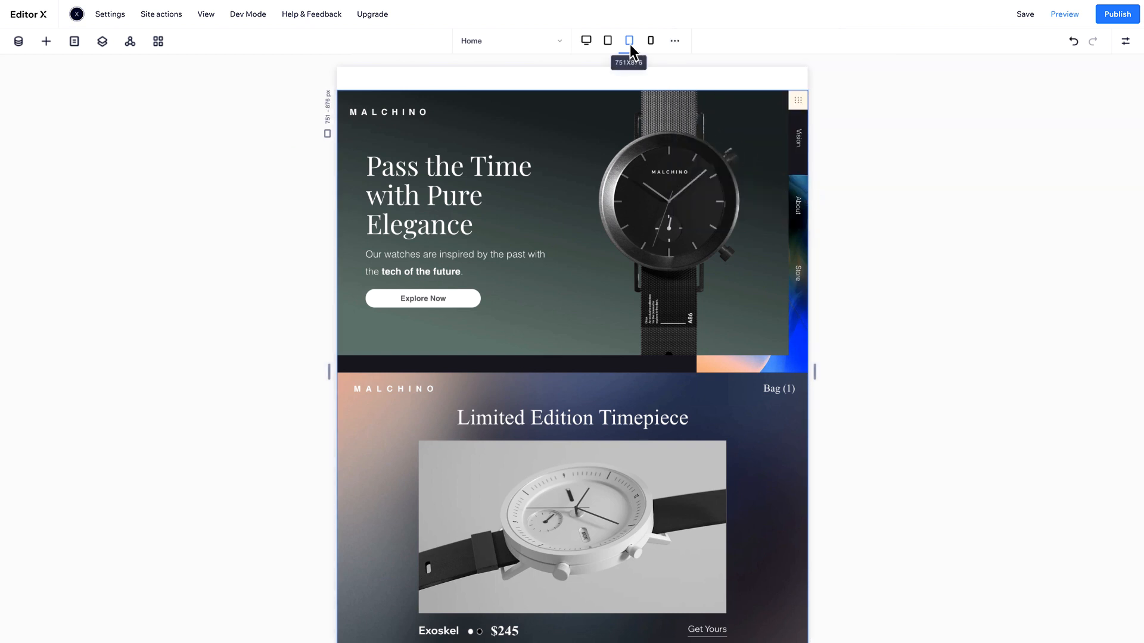
mouse_move(614, 65)
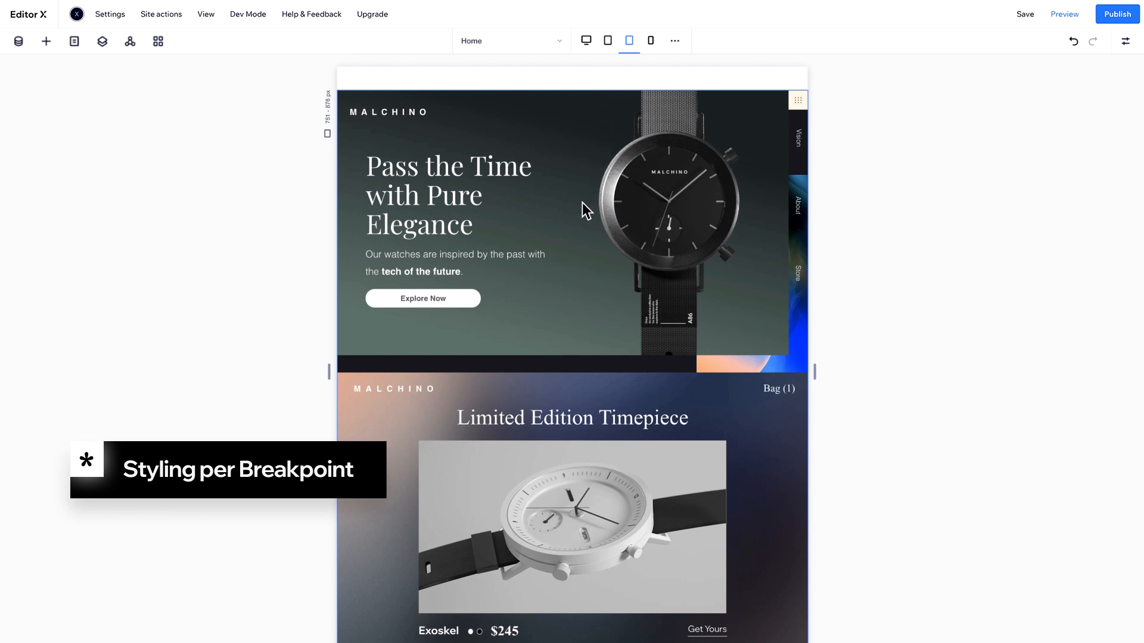
Step: Set the hero paragraph to Don't Display at 751–876 px, then check desktop still shows it
click(454, 262)
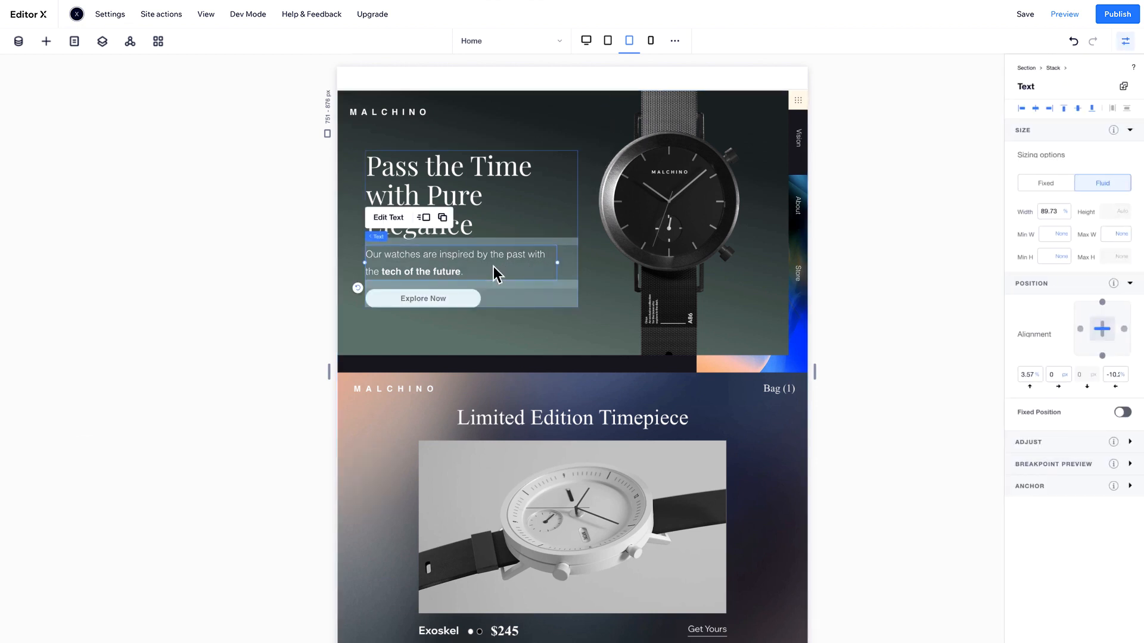
right_click(496, 273)
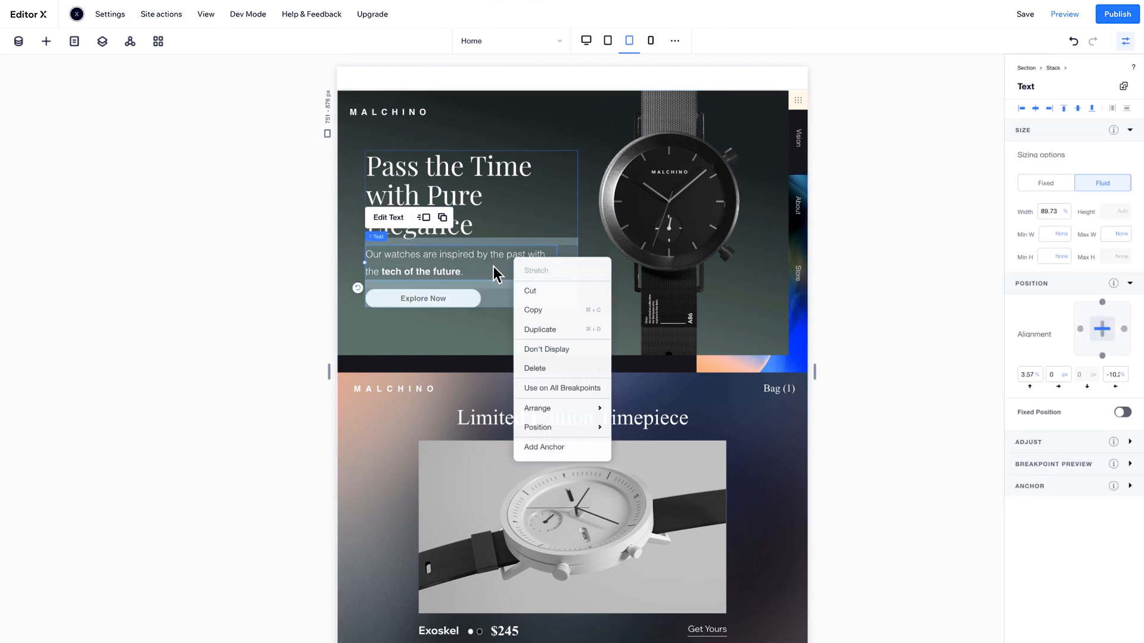
mouse_move(547, 354)
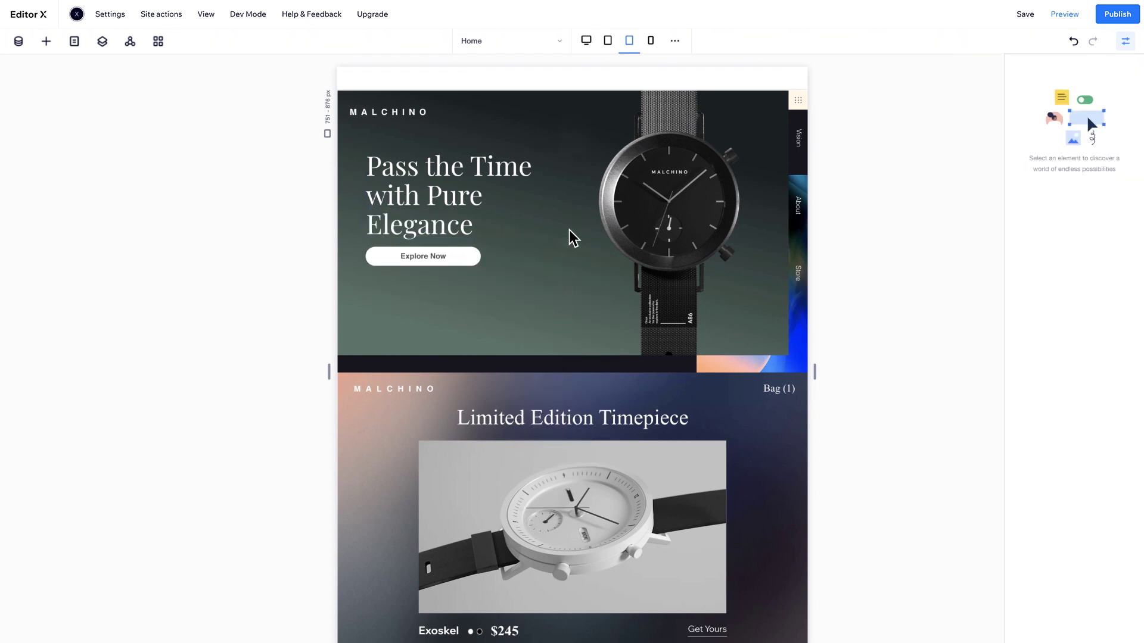
click(586, 40)
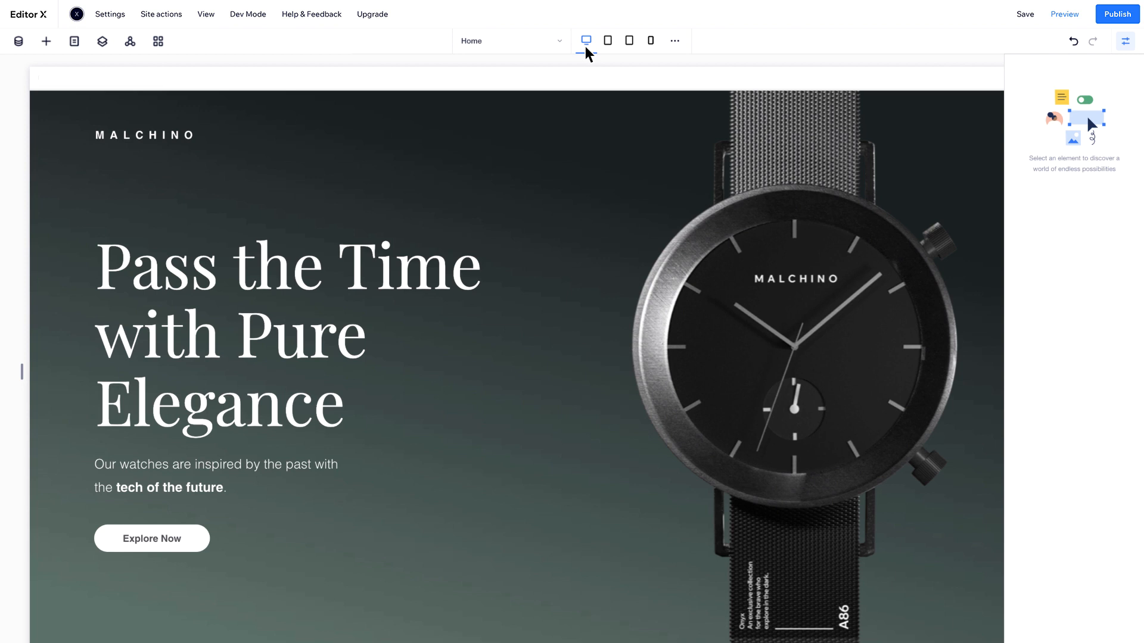
mouse_move(624, 62)
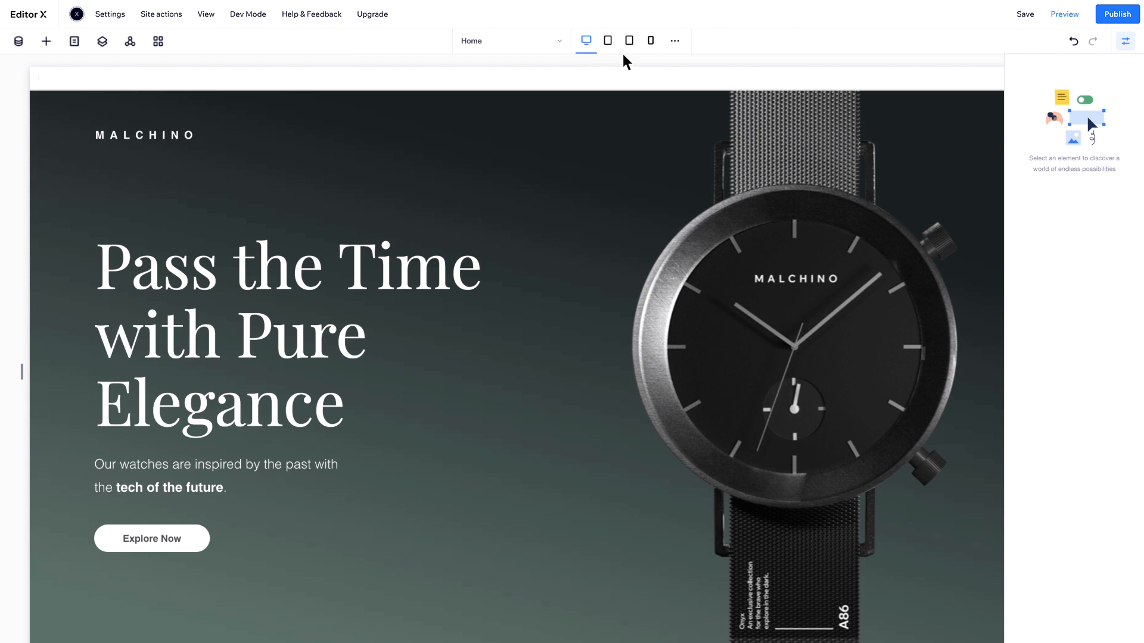
mouse_move(587, 59)
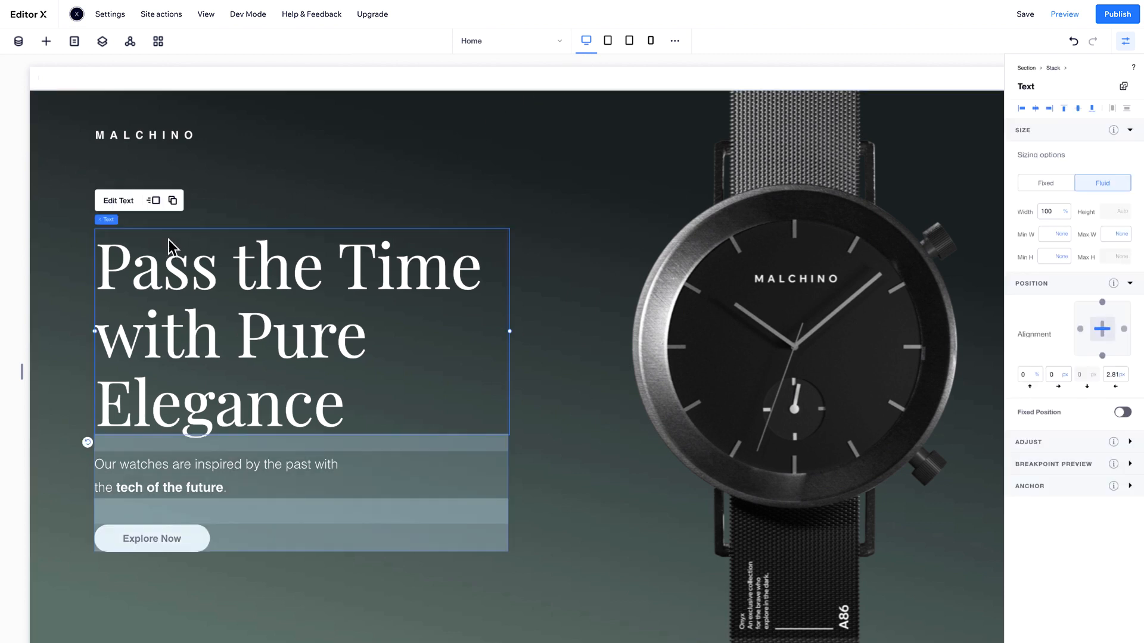
Step: Recolour the 'Pass the Time with Pure Elegance' headline light beige and view it on mobile
click(404, 178)
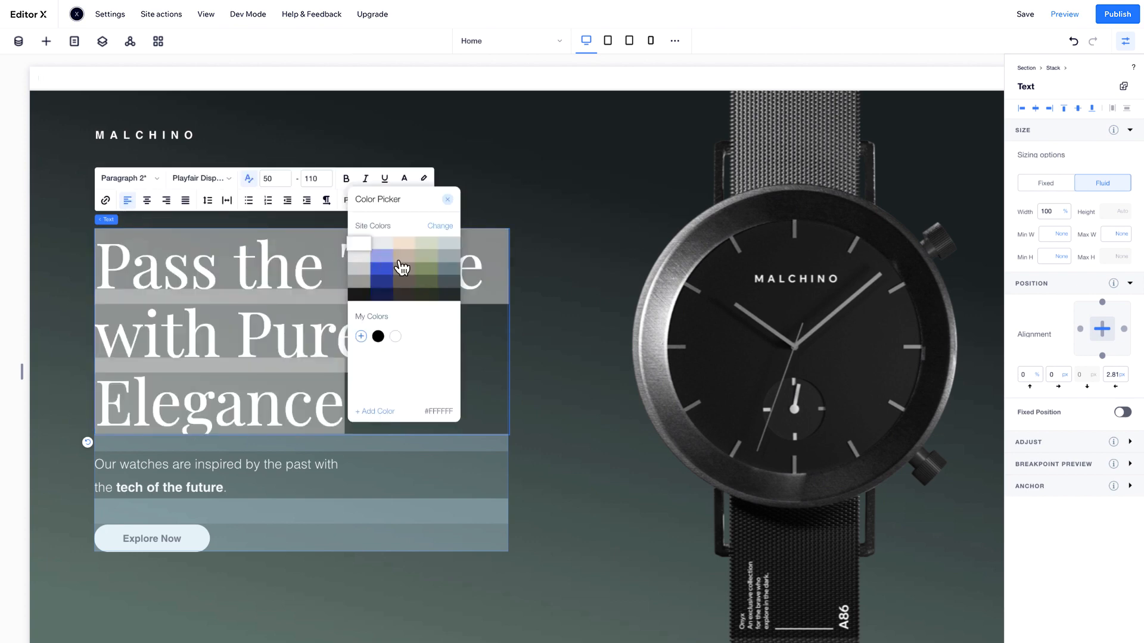
click(448, 206)
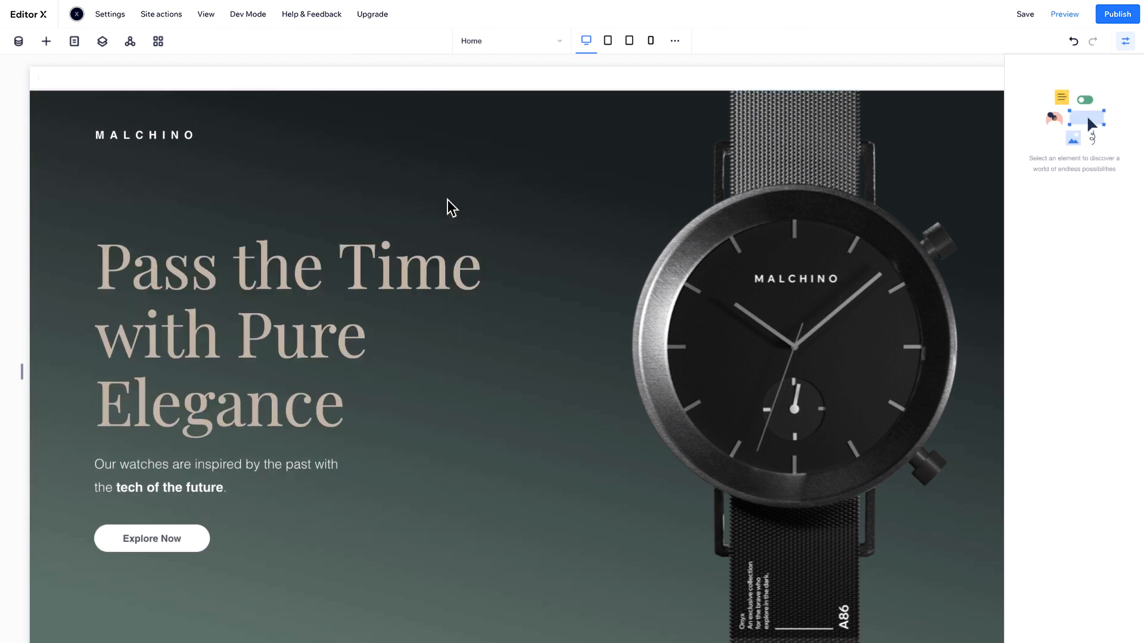
click(649, 40)
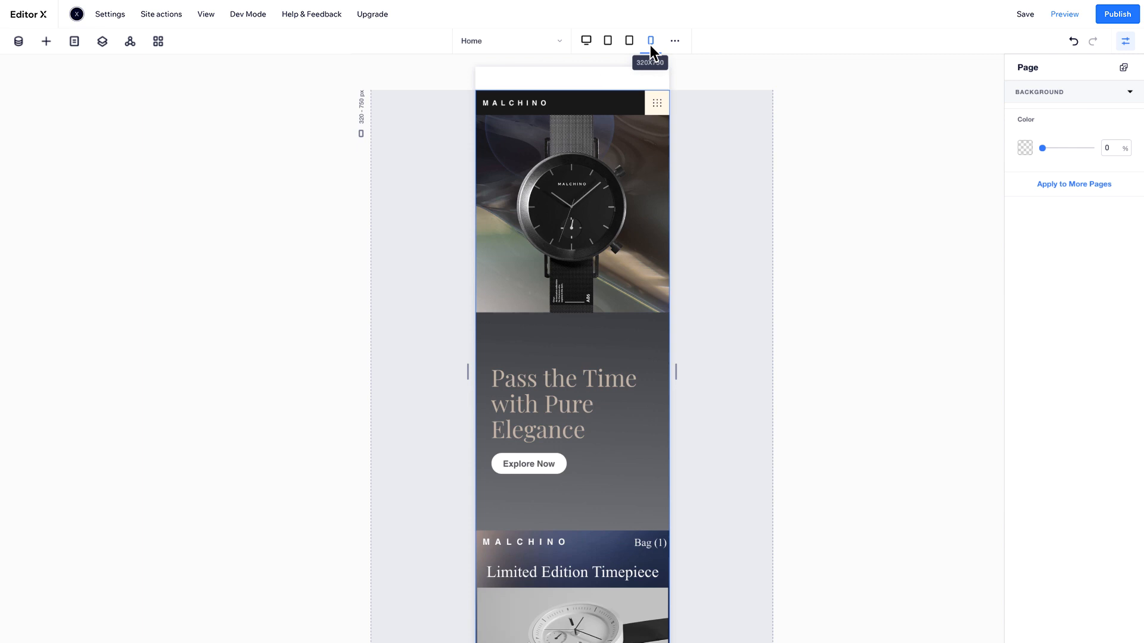
Step: Set the mobile headline back to white, keeping the desktop headline beige
click(562, 403)
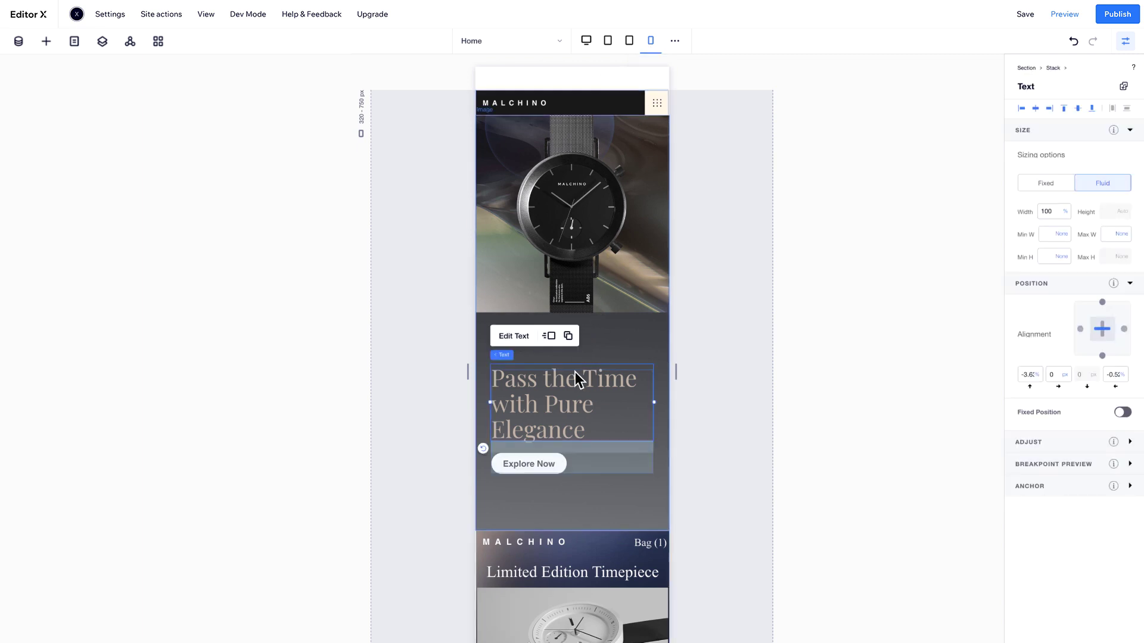
click(753, 314)
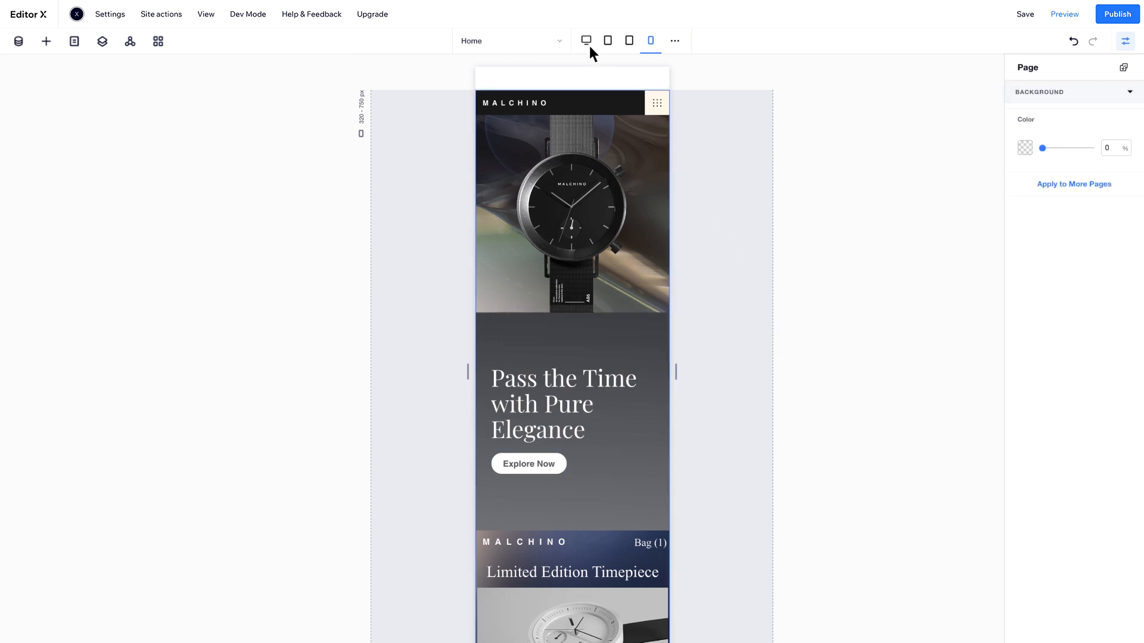
click(586, 40)
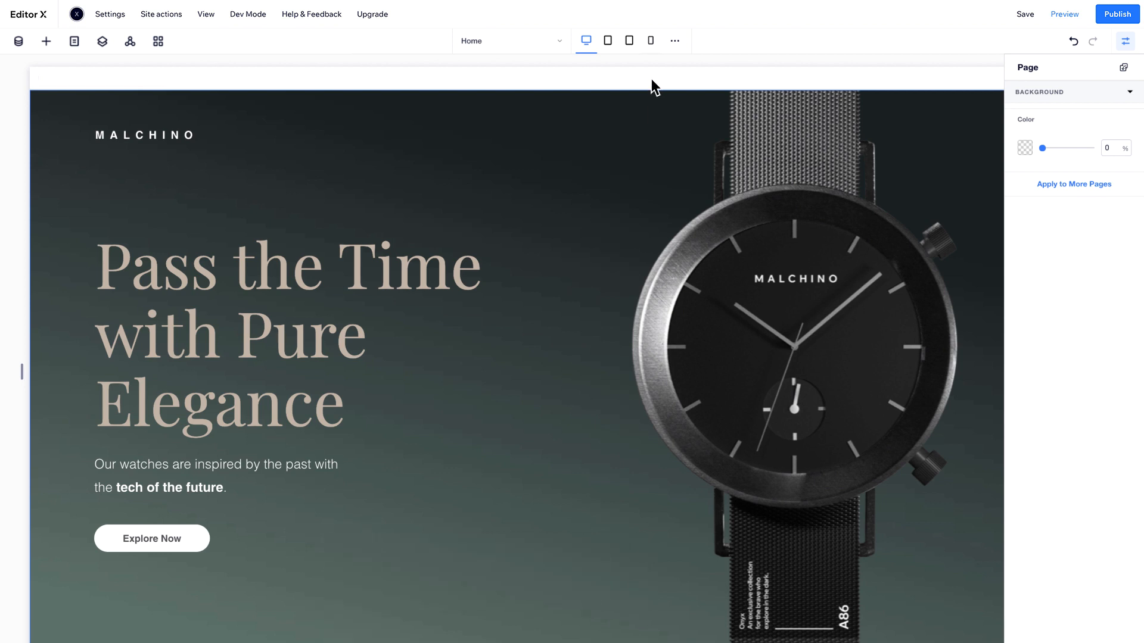
Step: Show the mobile breakpoint with the Explore Now button deselected
click(649, 40)
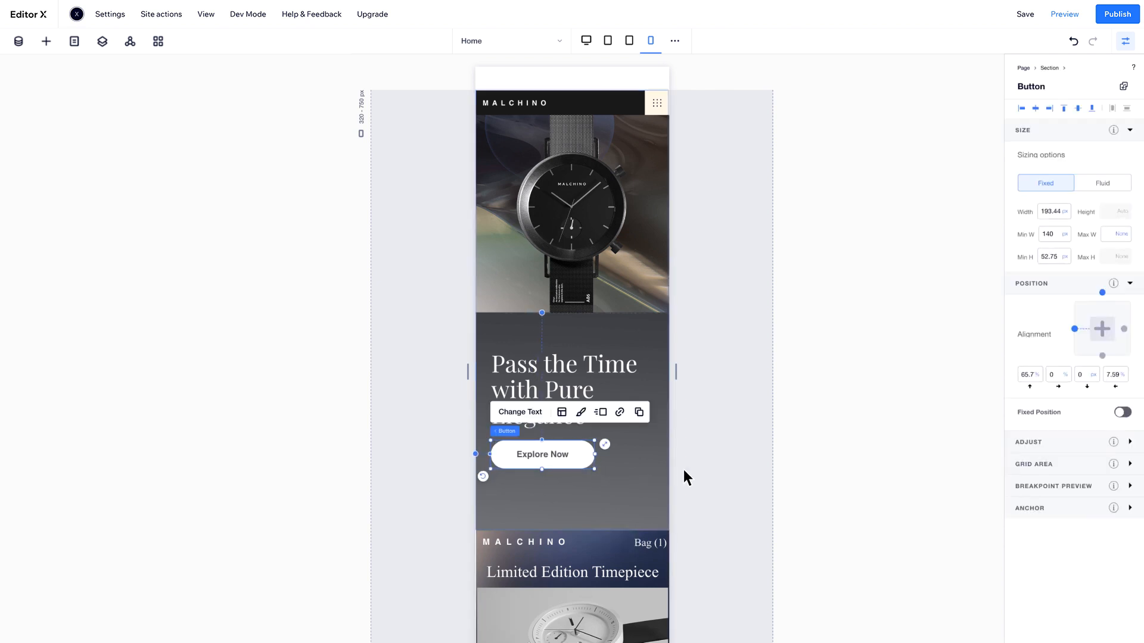
click(686, 477)
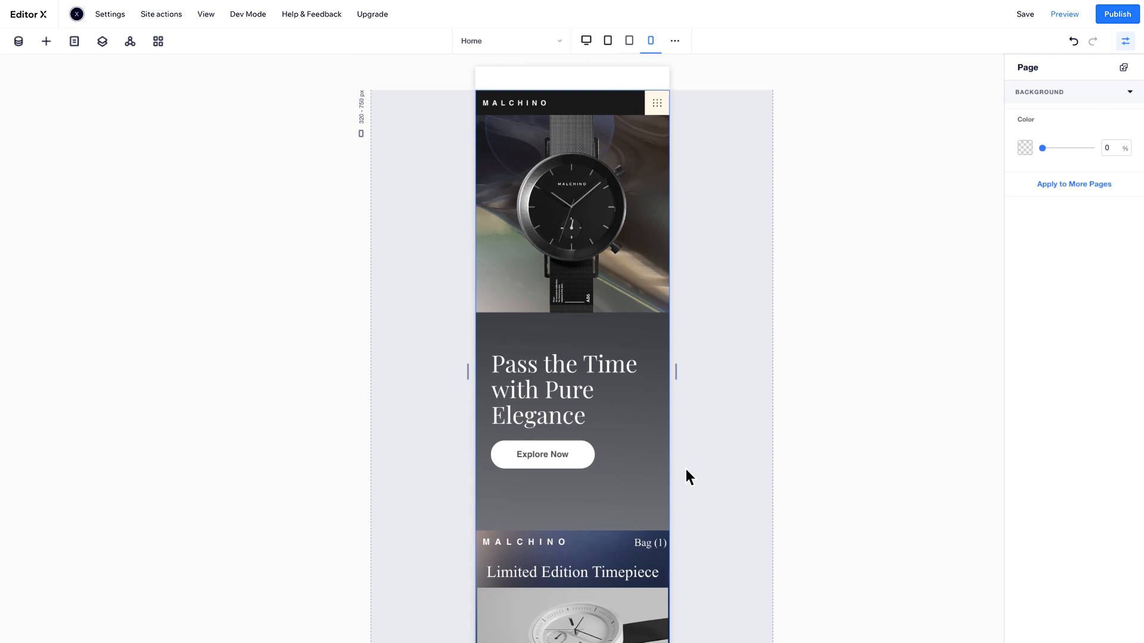
mouse_move(690, 452)
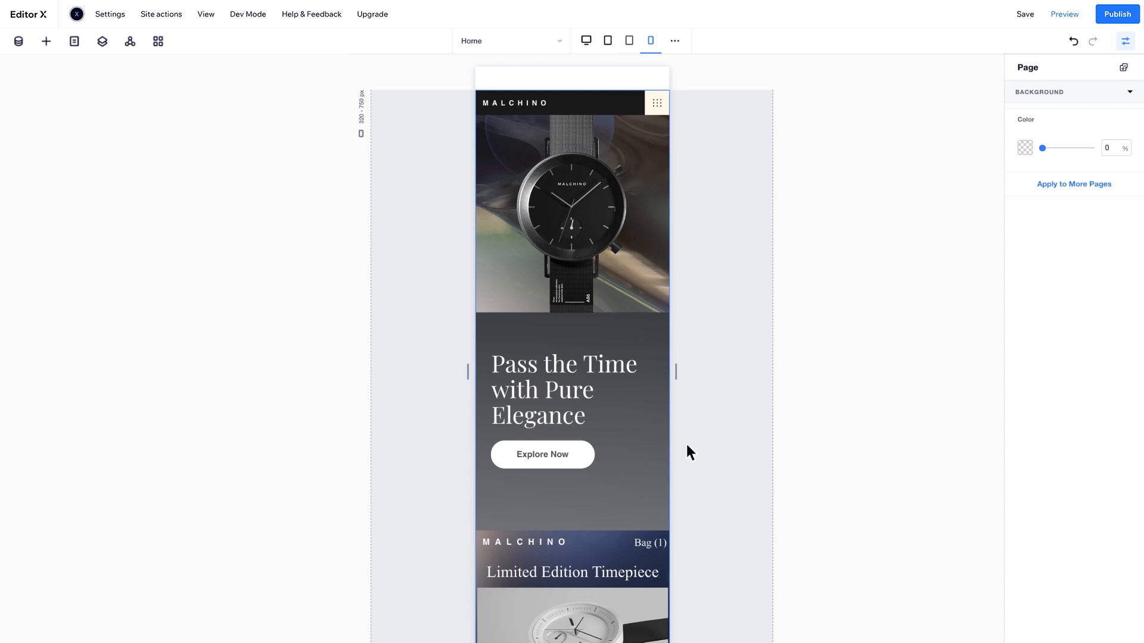
Step: Copy the Explore Now button's 320–750 mobile design onto the tablet breakpoint via Copy from Breakpoint
click(628, 40)
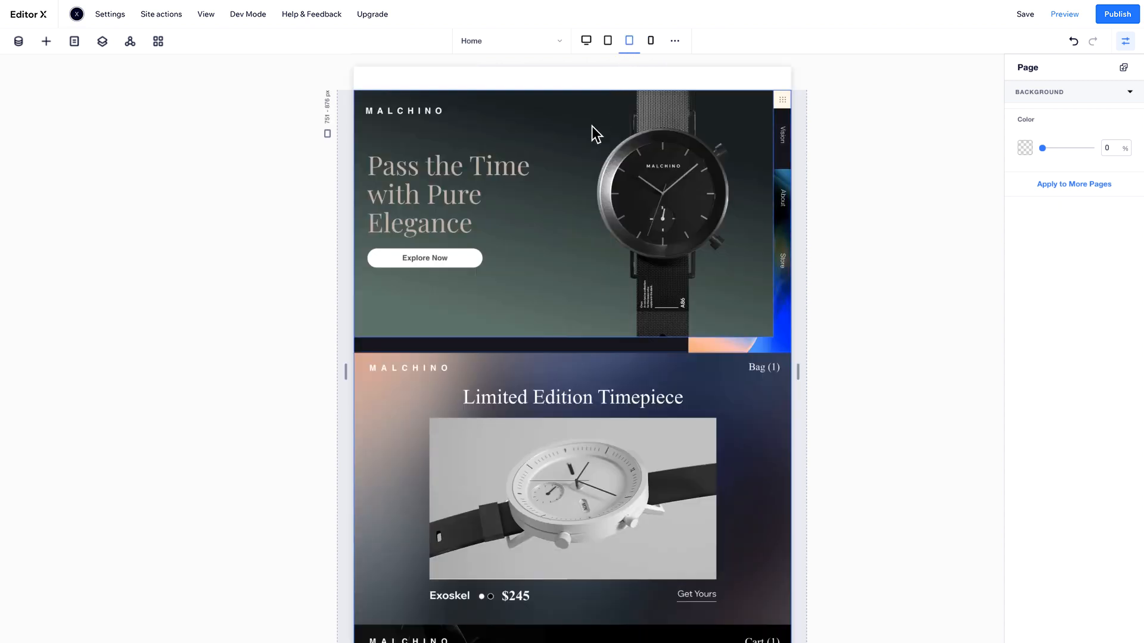
click(423, 257)
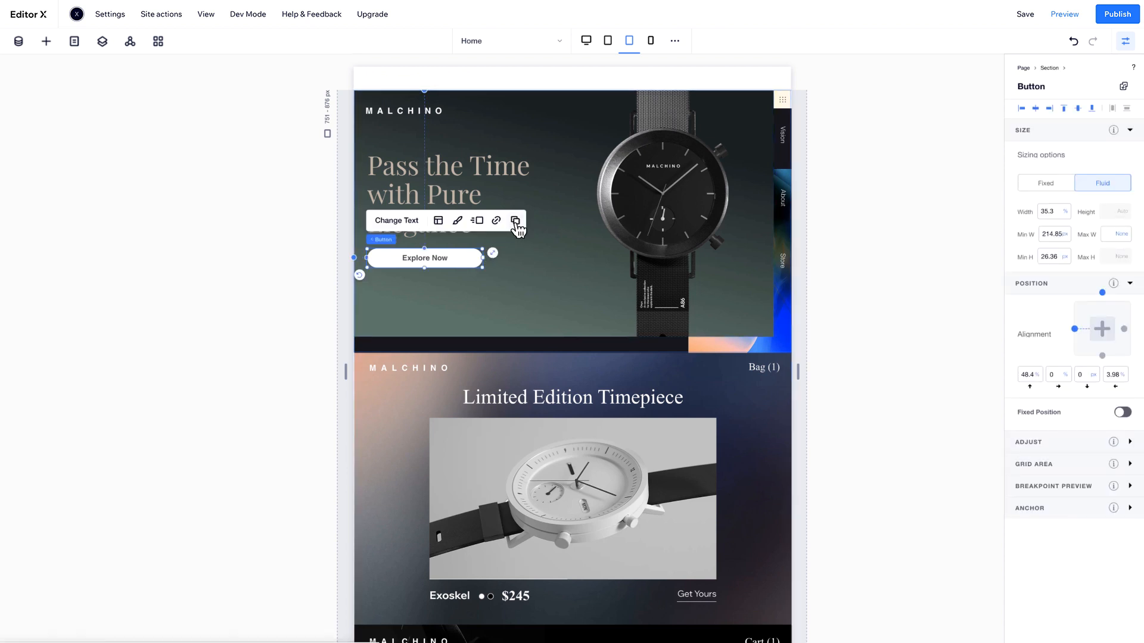
click(516, 220)
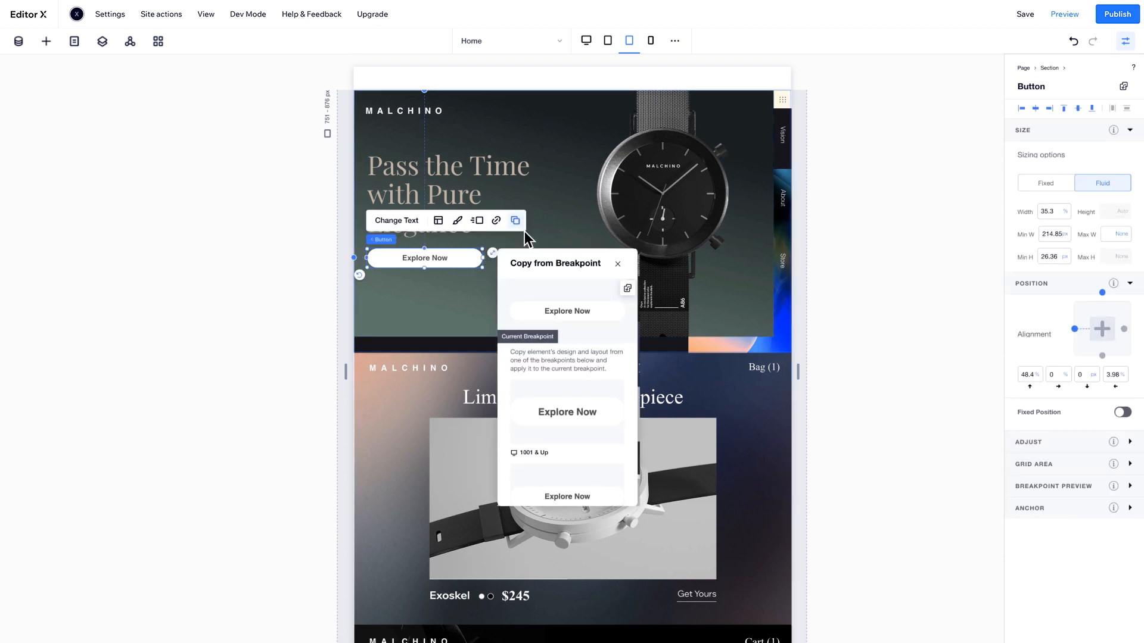
mouse_move(582, 279)
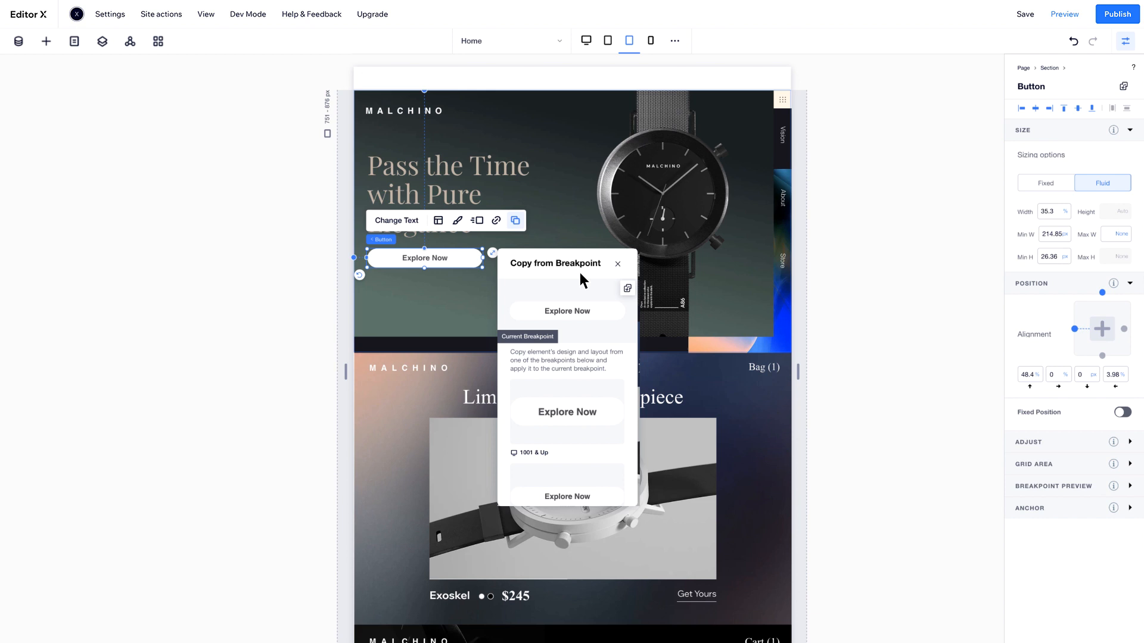
mouse_move(596, 289)
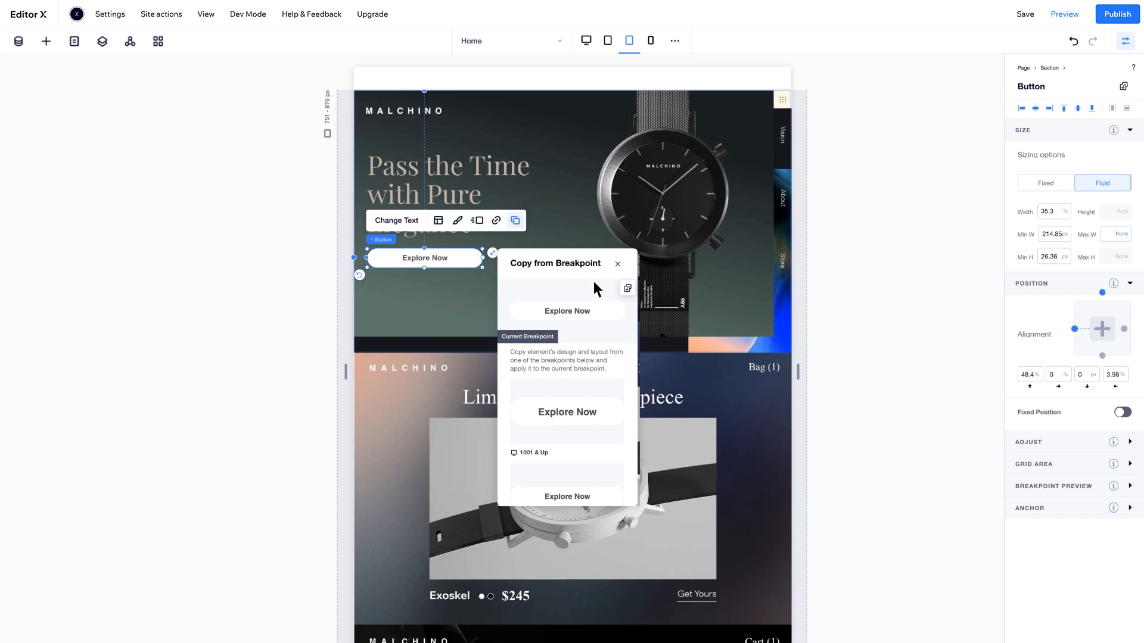
scroll(down, 3)
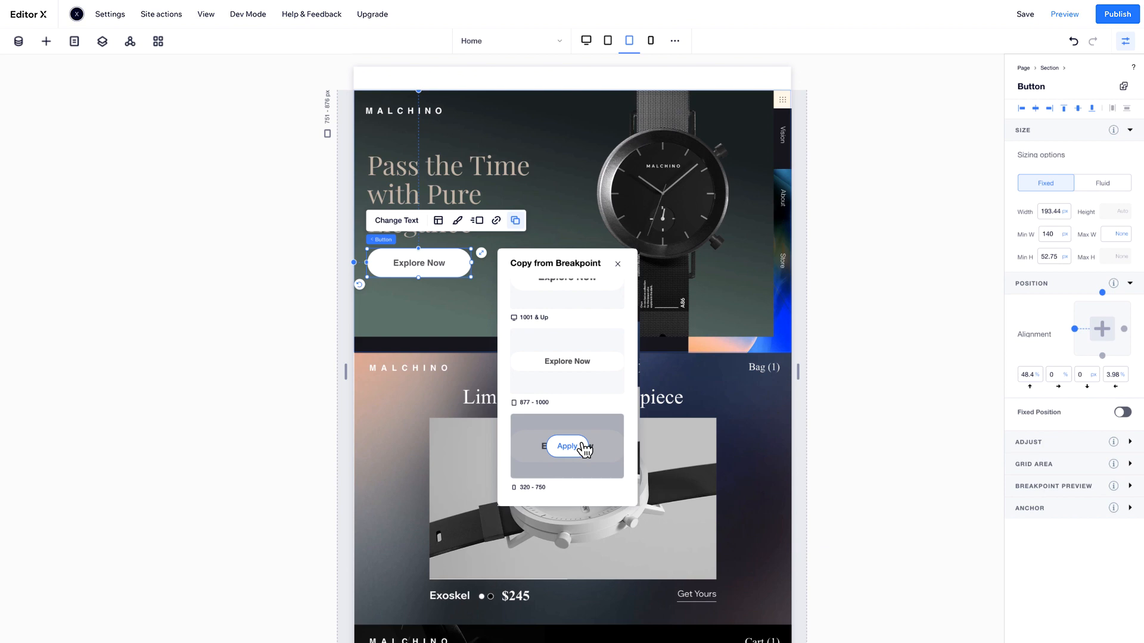
click(565, 446)
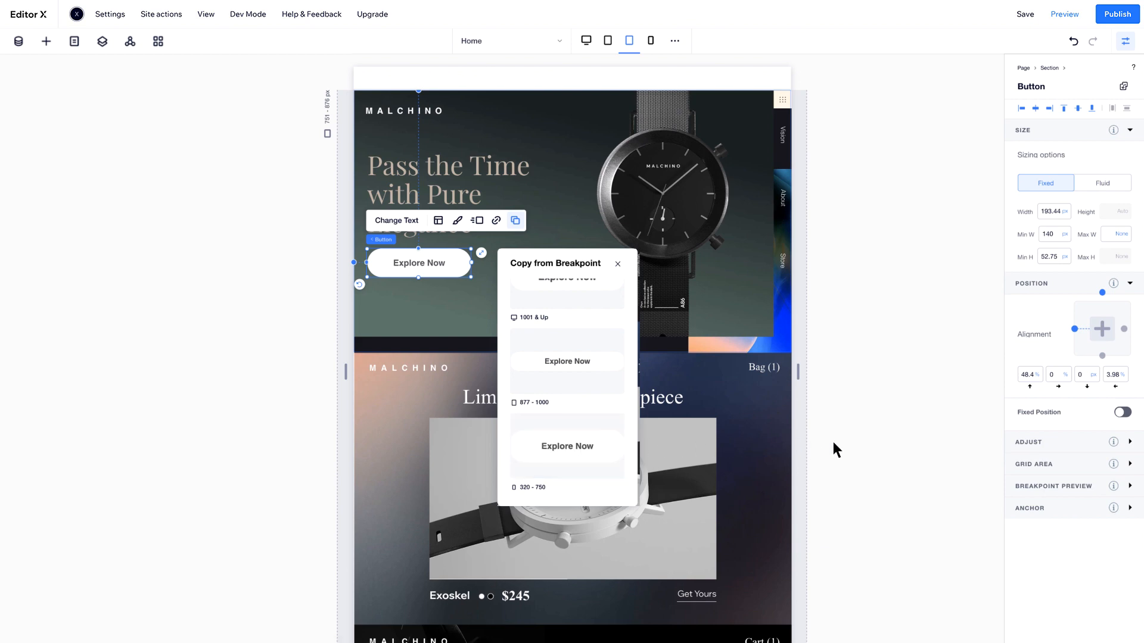
click(586, 40)
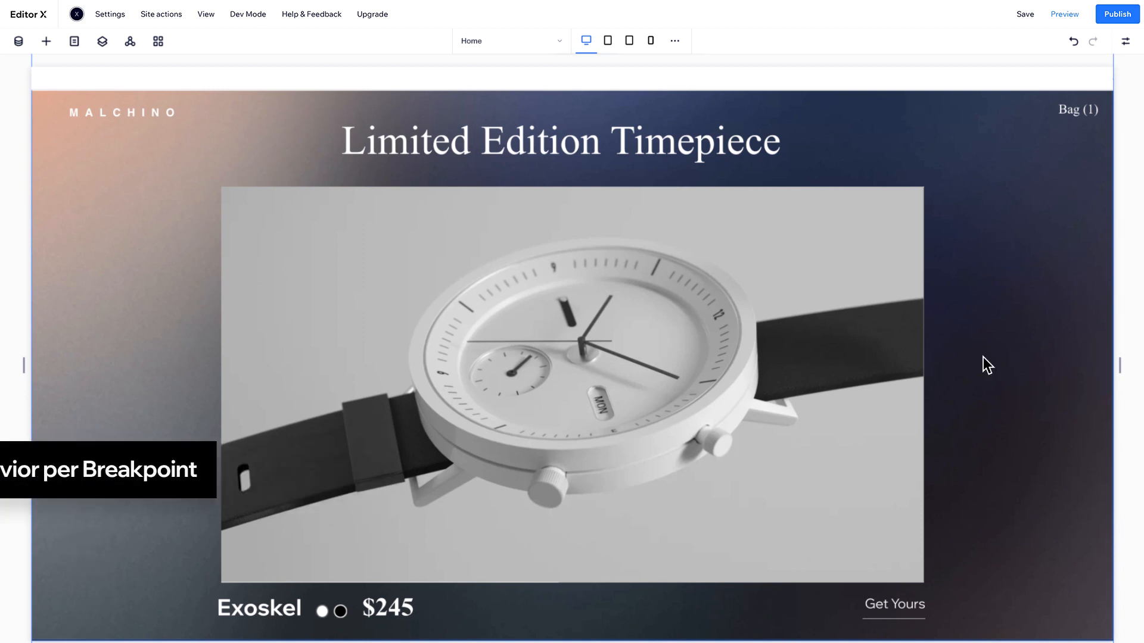
Step: Switch the Limited Edition watch image from Fixed to Fluid sizing at 65% width on desktop
click(572, 386)
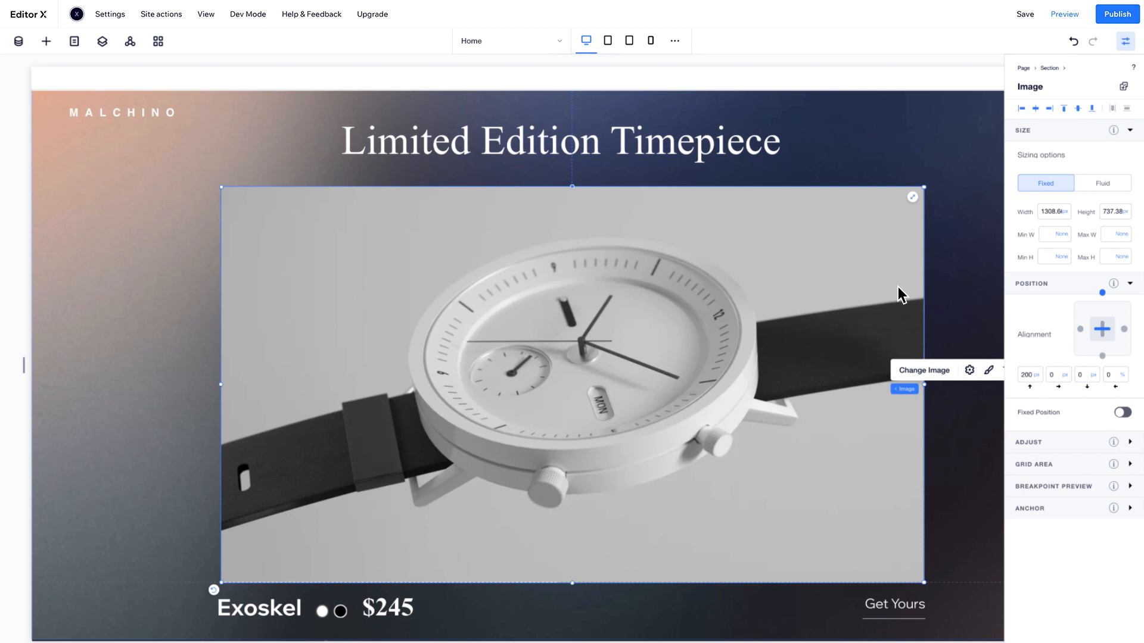
mouse_move(1044, 182)
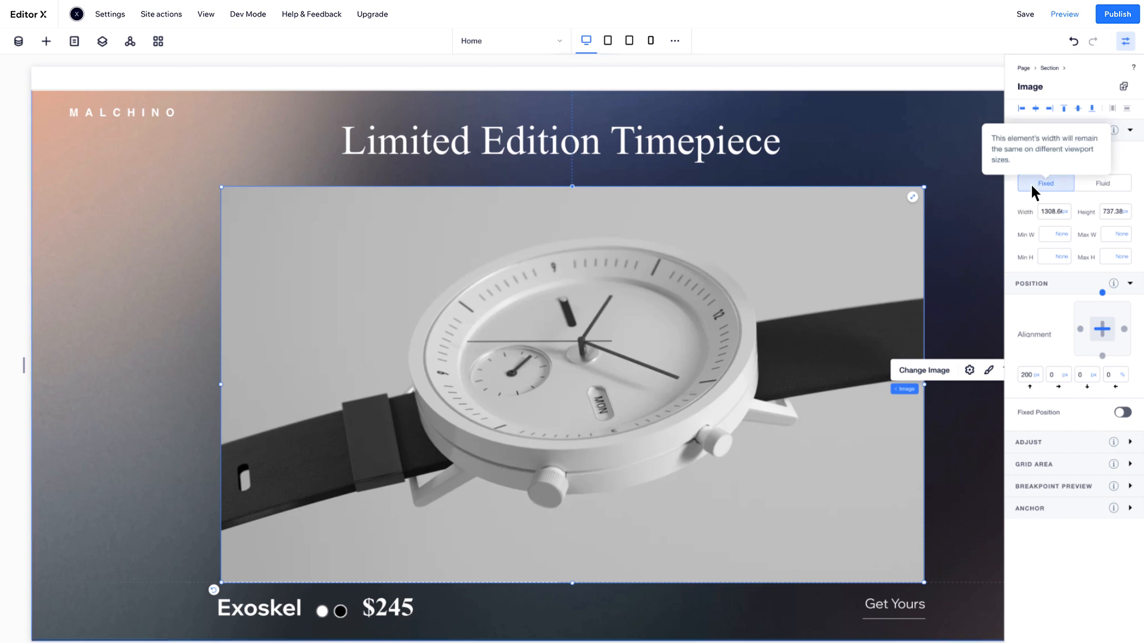
click(1102, 183)
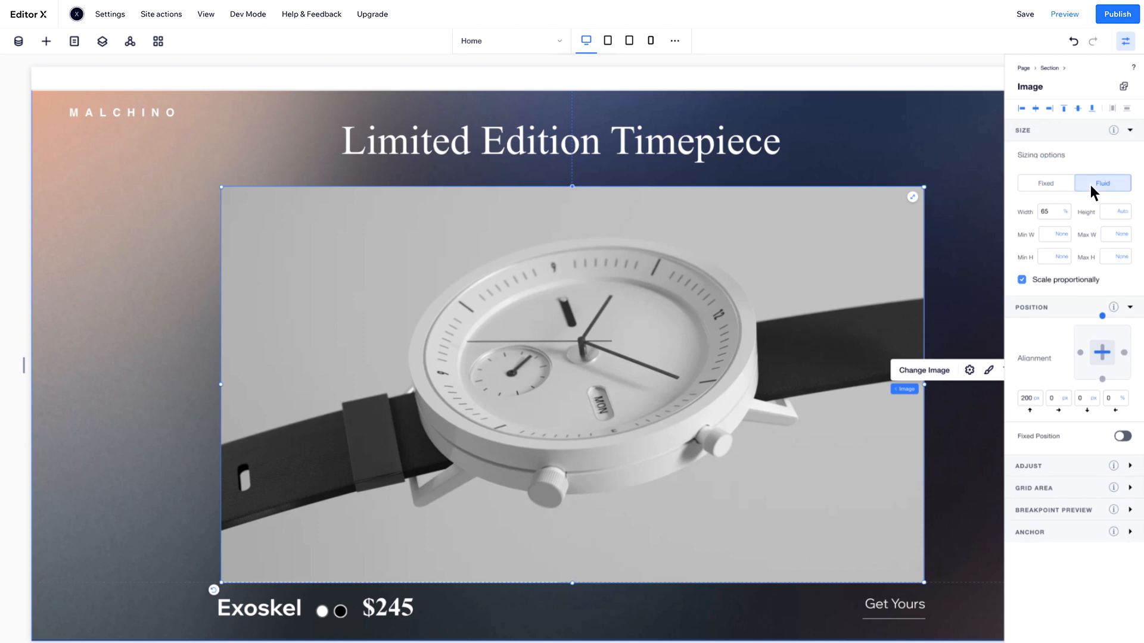
mouse_move(1050, 291)
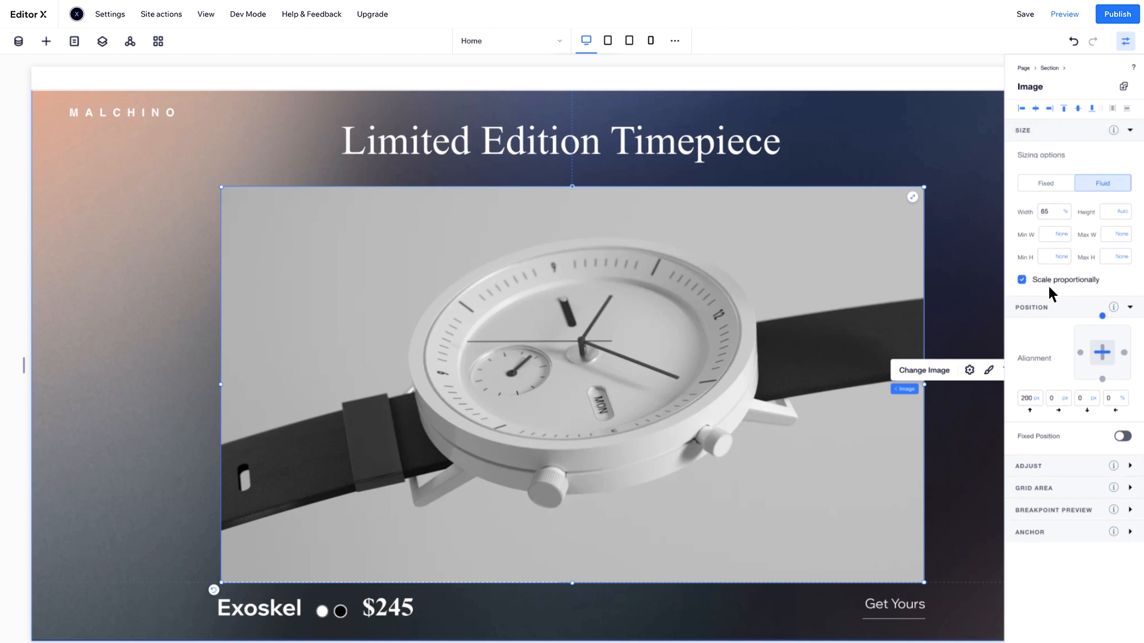
click(1126, 41)
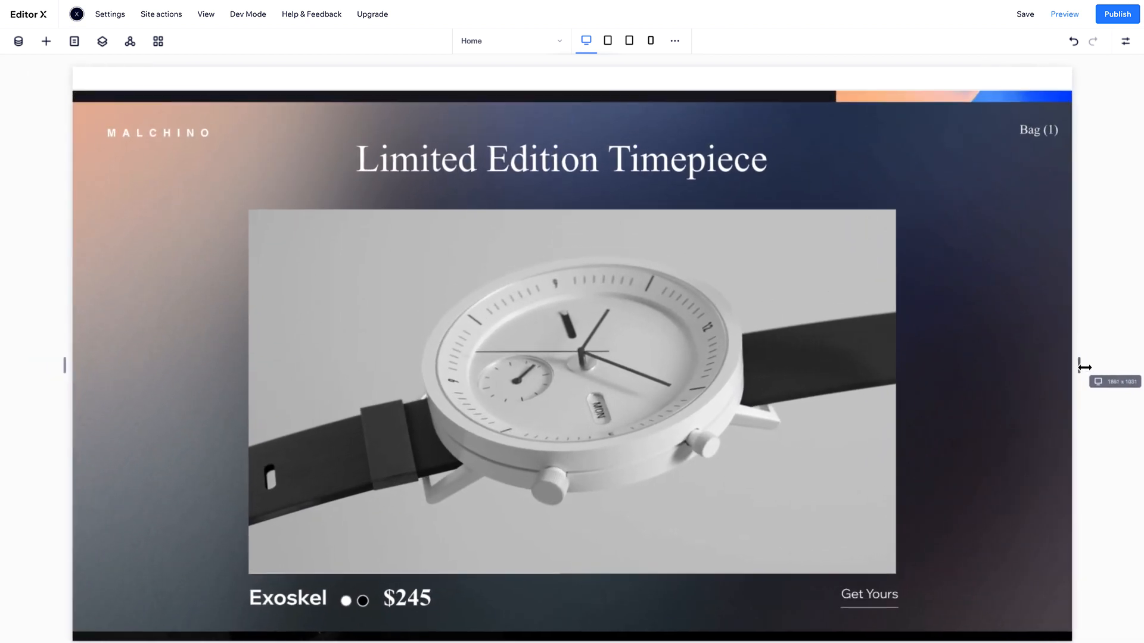
Step: Uncheck Scale proportionally on the watch image and preview it at tablet and mobile (75% wide, 650 px tall)
click(572, 399)
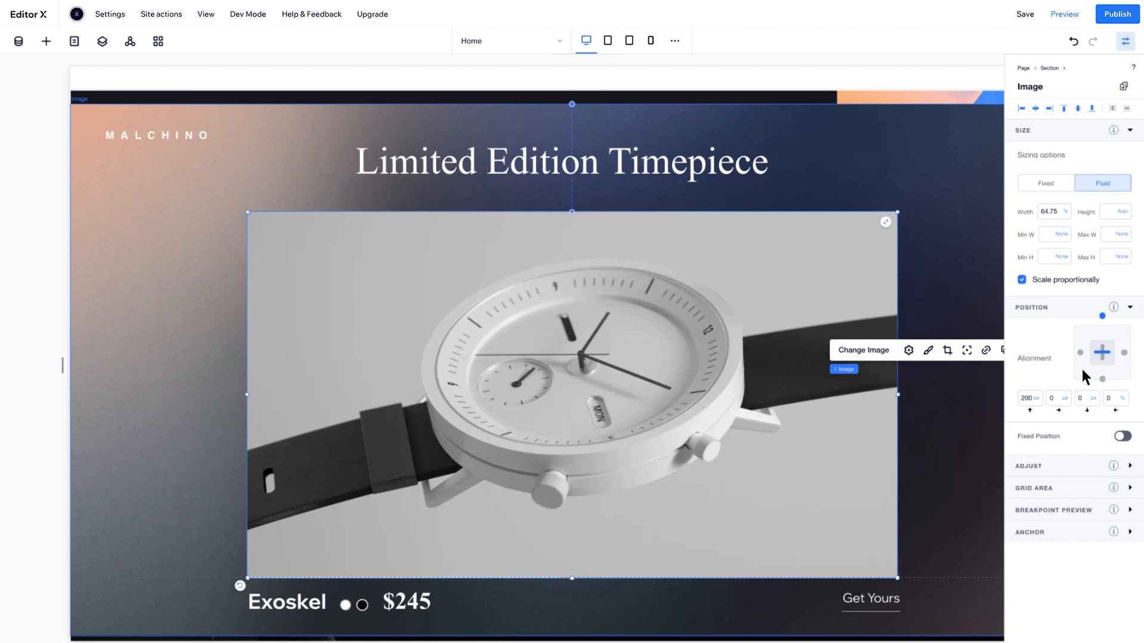
click(1022, 280)
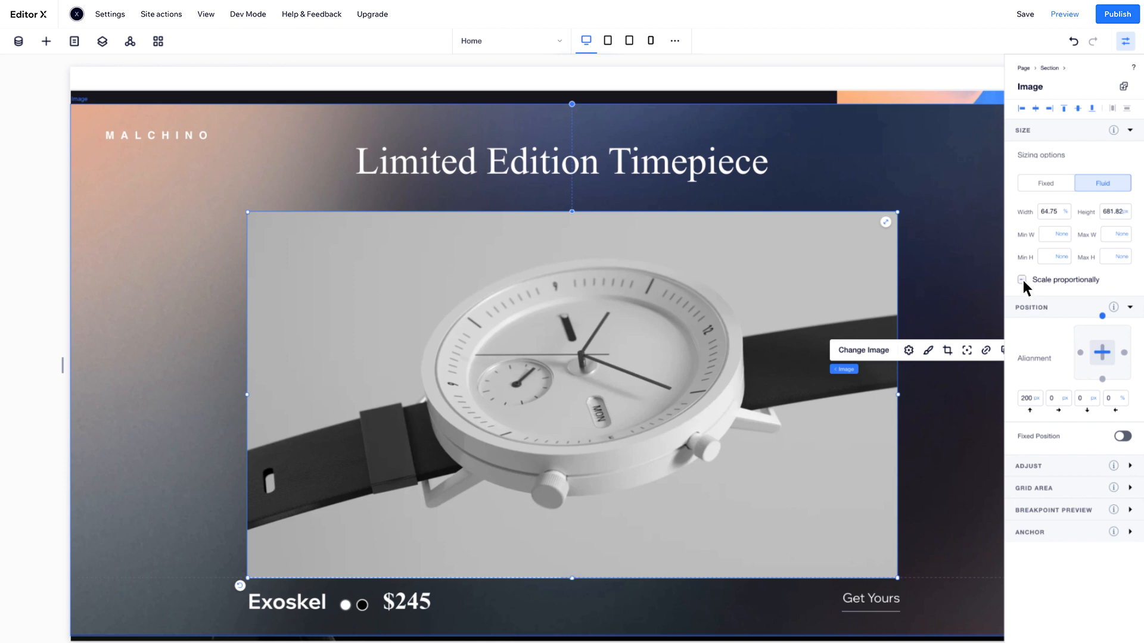
click(628, 40)
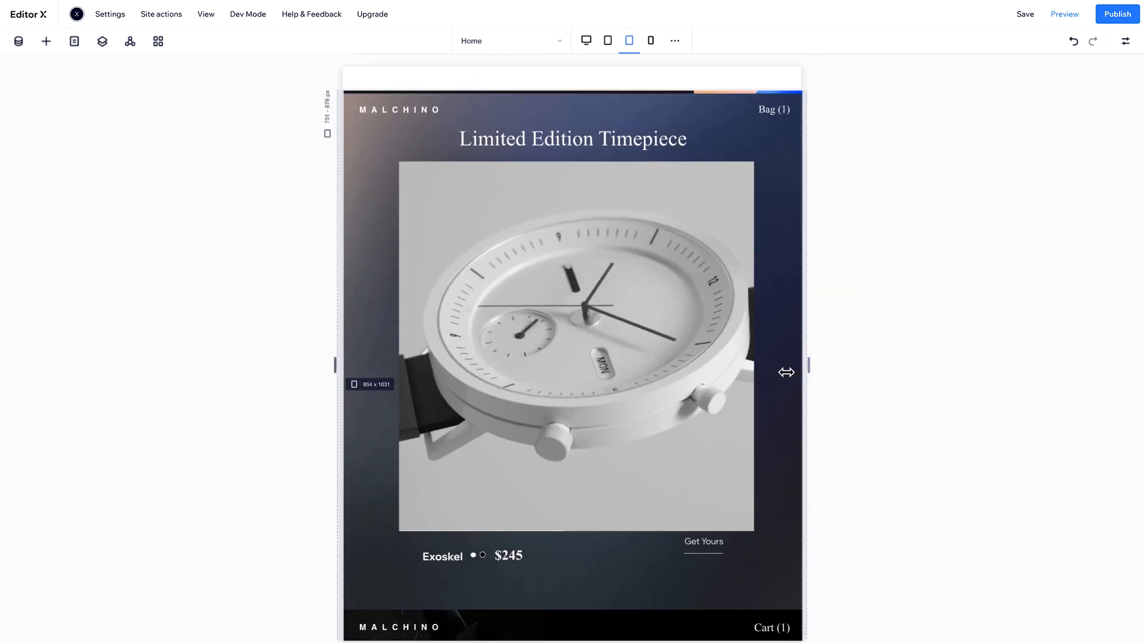
click(650, 40)
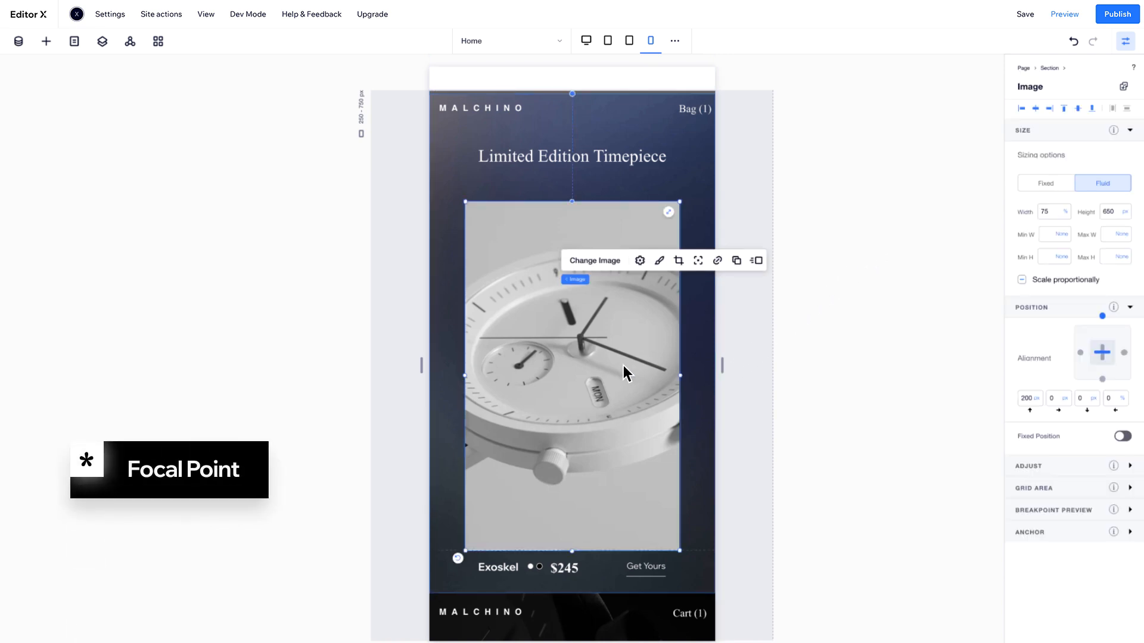
mouse_move(653, 347)
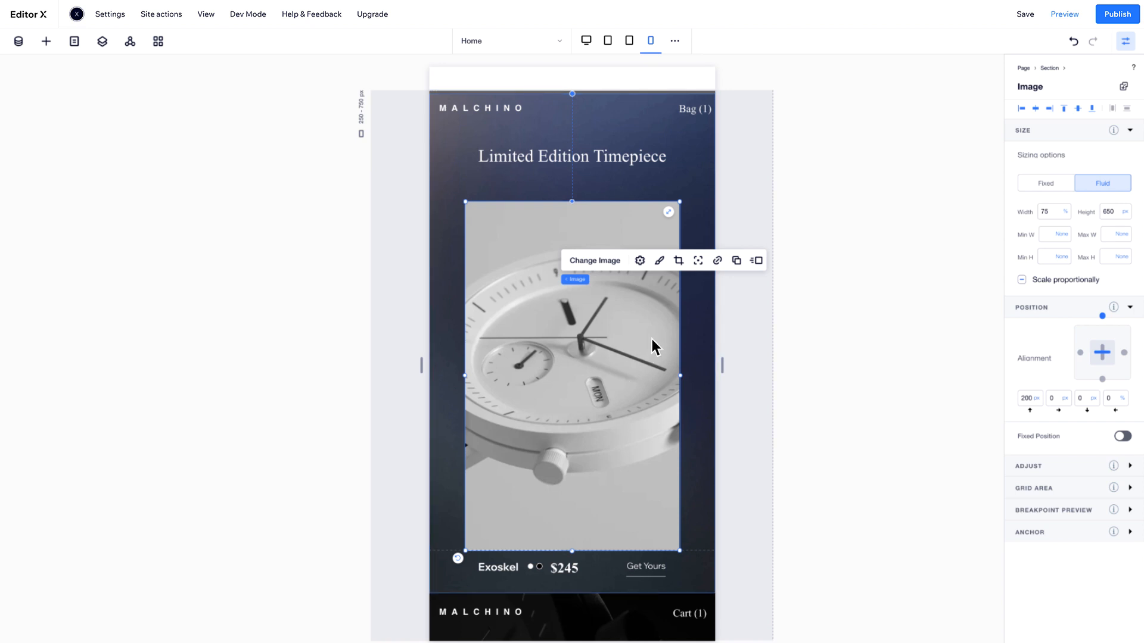
Step: Place the focal point on the watch's left side and strap, then view the tablet layout
click(698, 260)
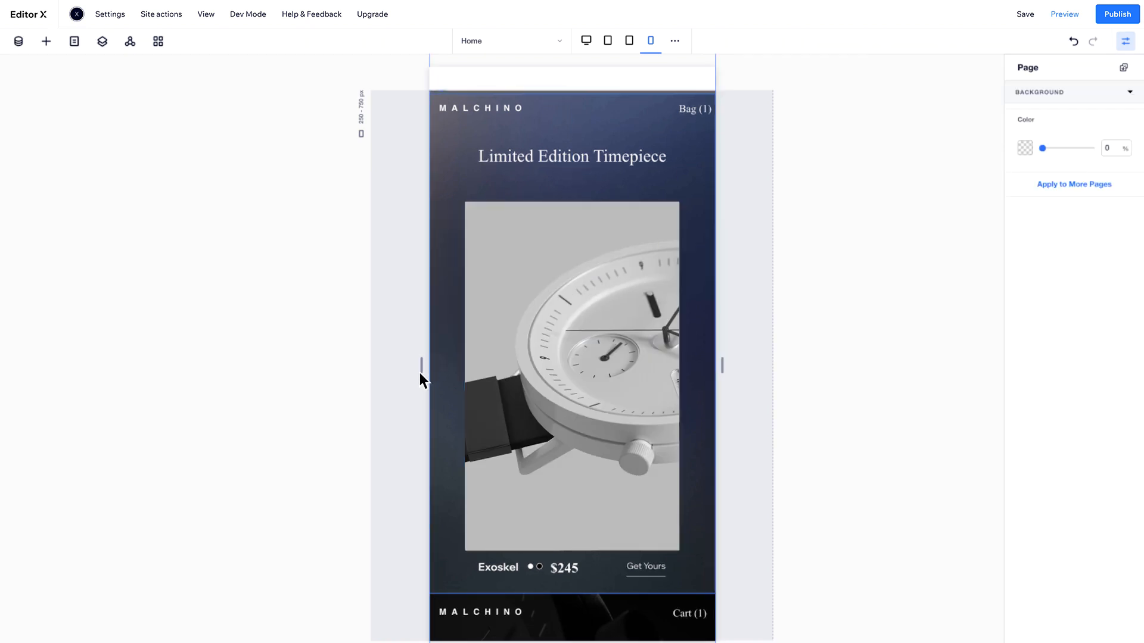
mouse_move(516, 365)
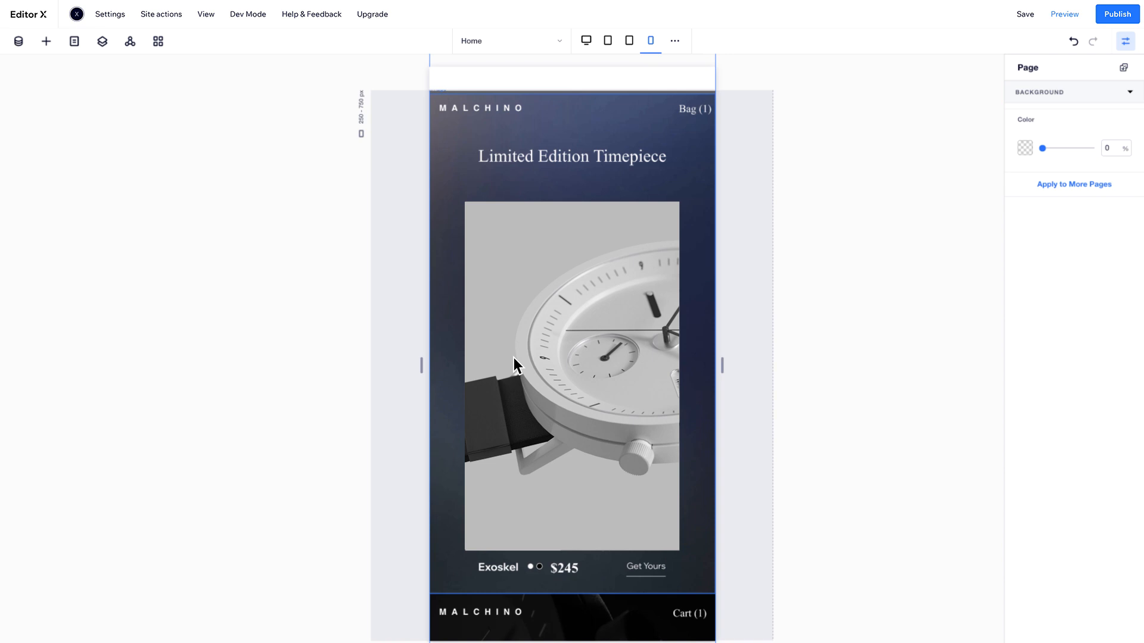
click(607, 40)
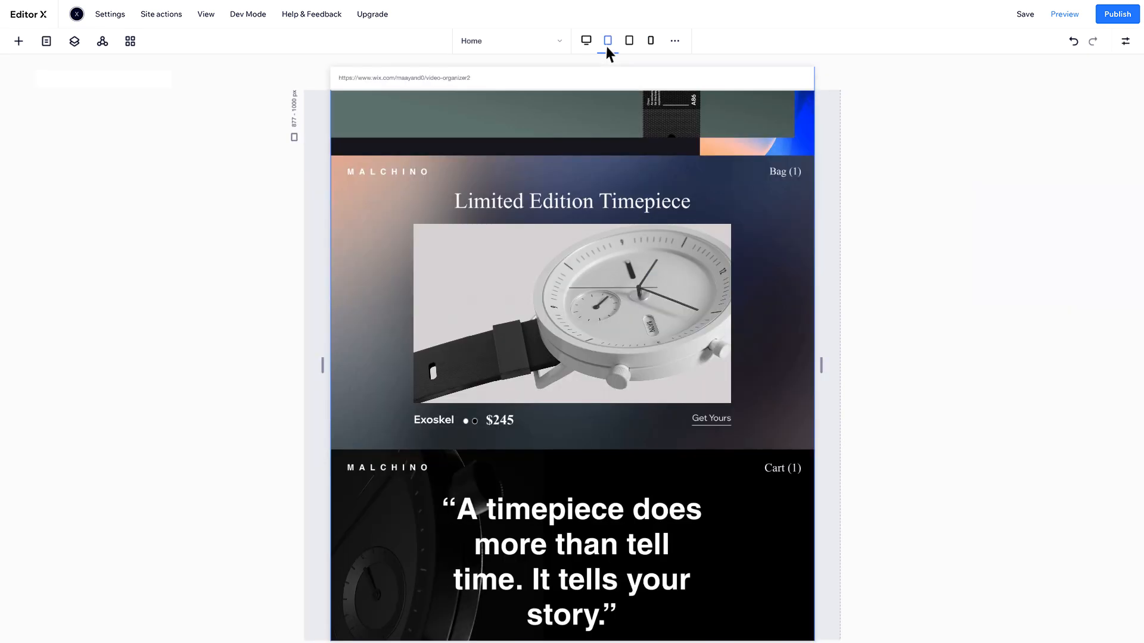
click(607, 40)
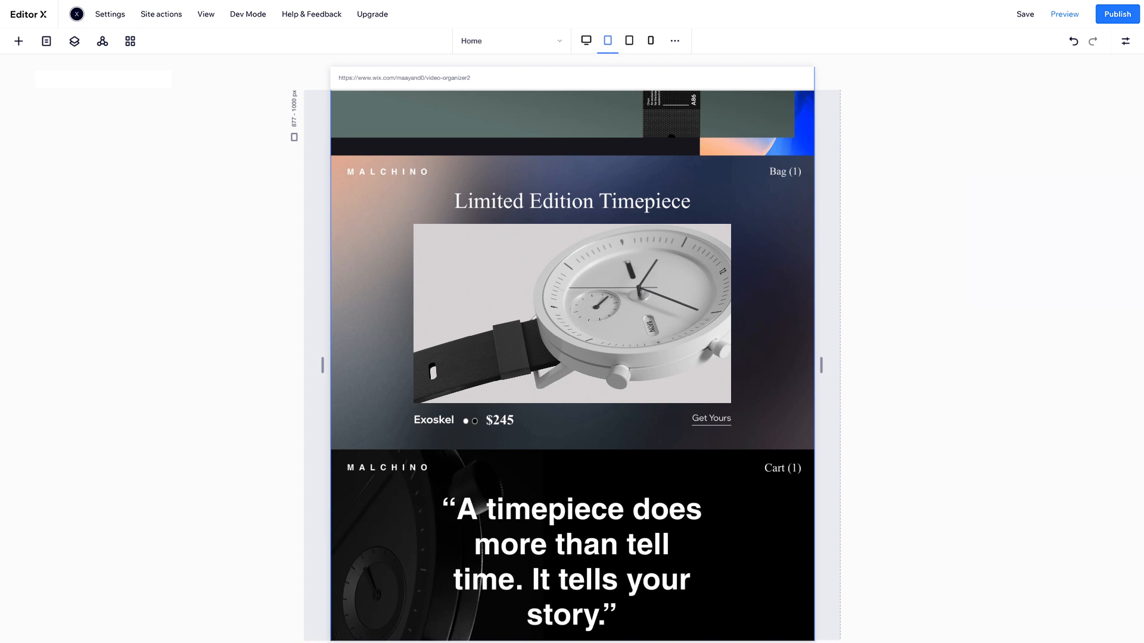